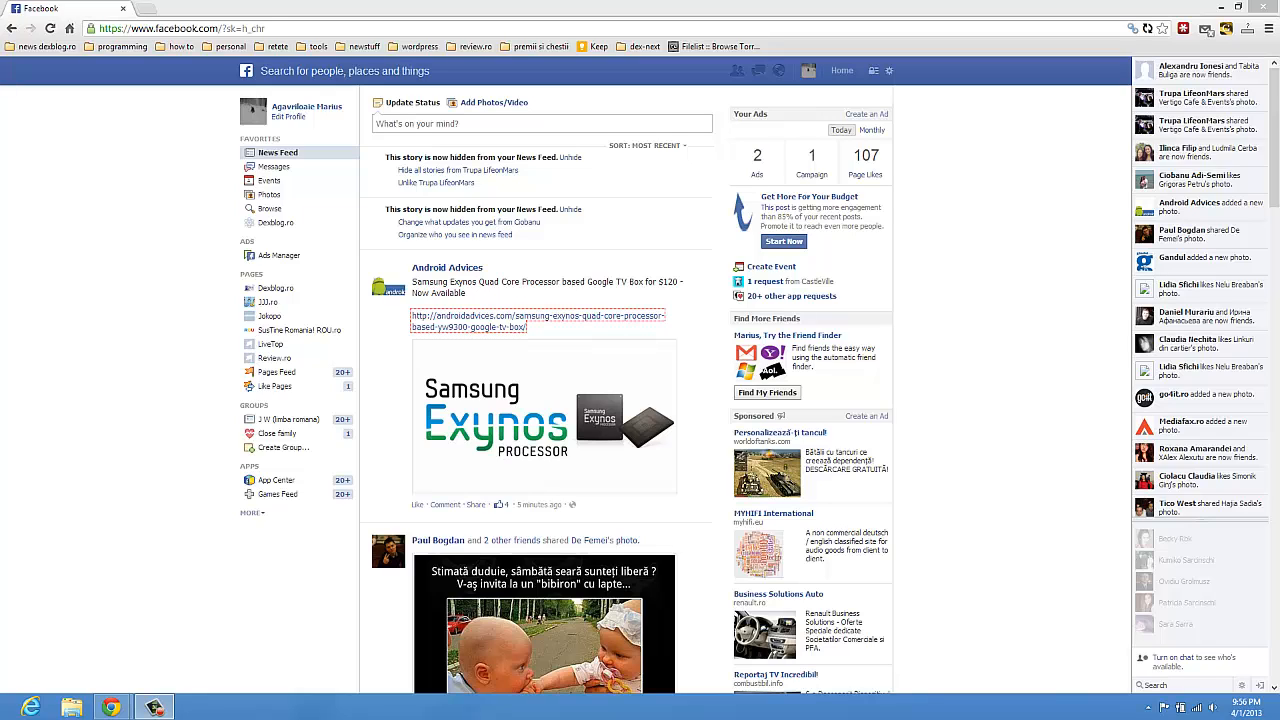
mouse_move(852, 94)
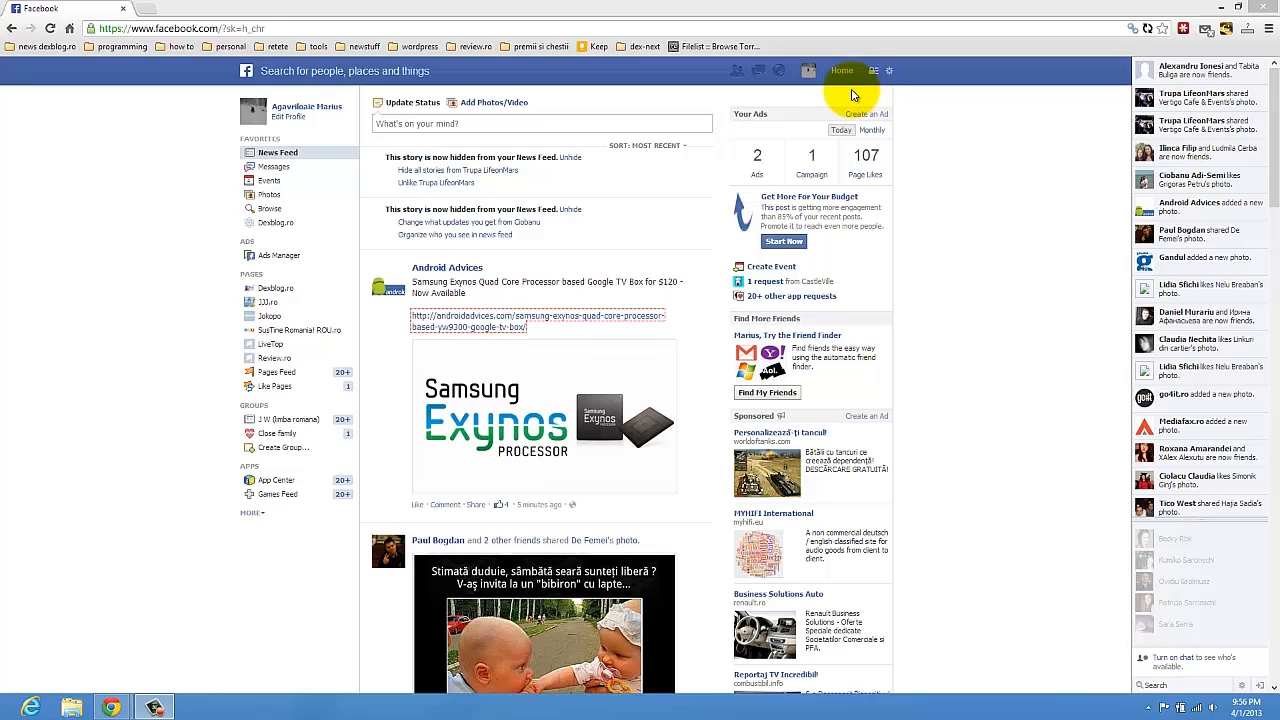
mouse_move(858, 68)
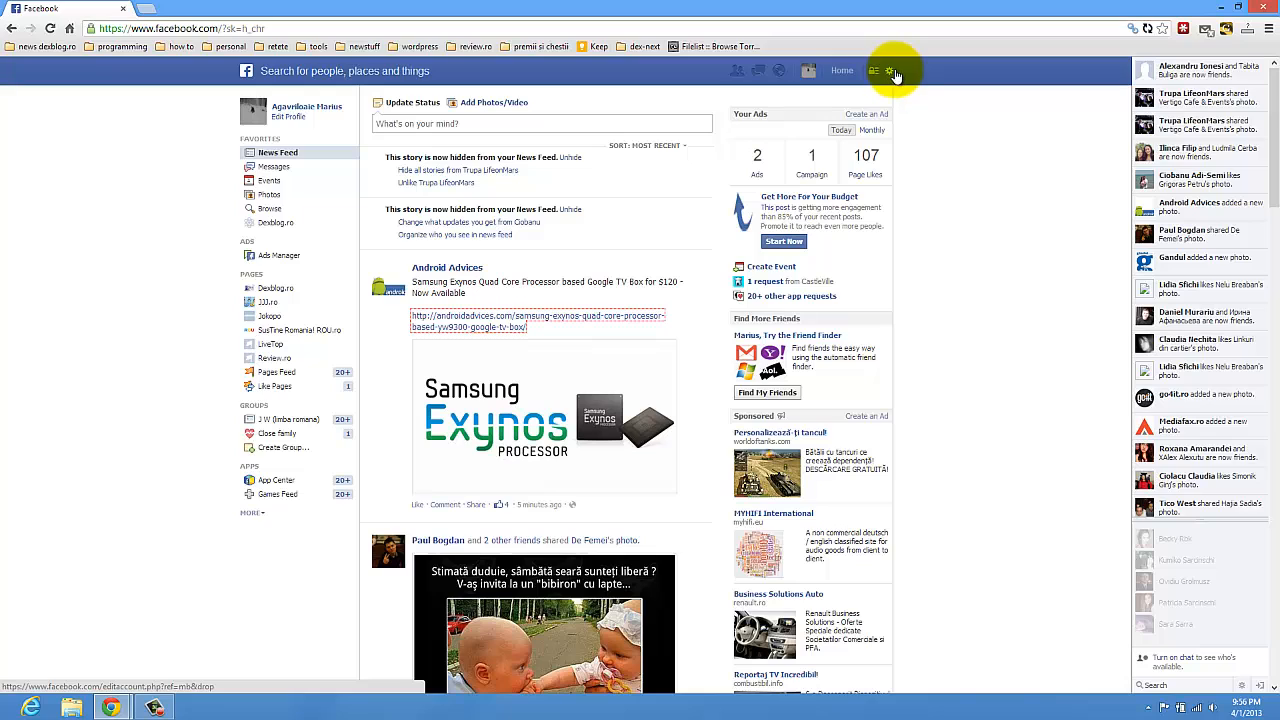
mouse_move(896, 72)
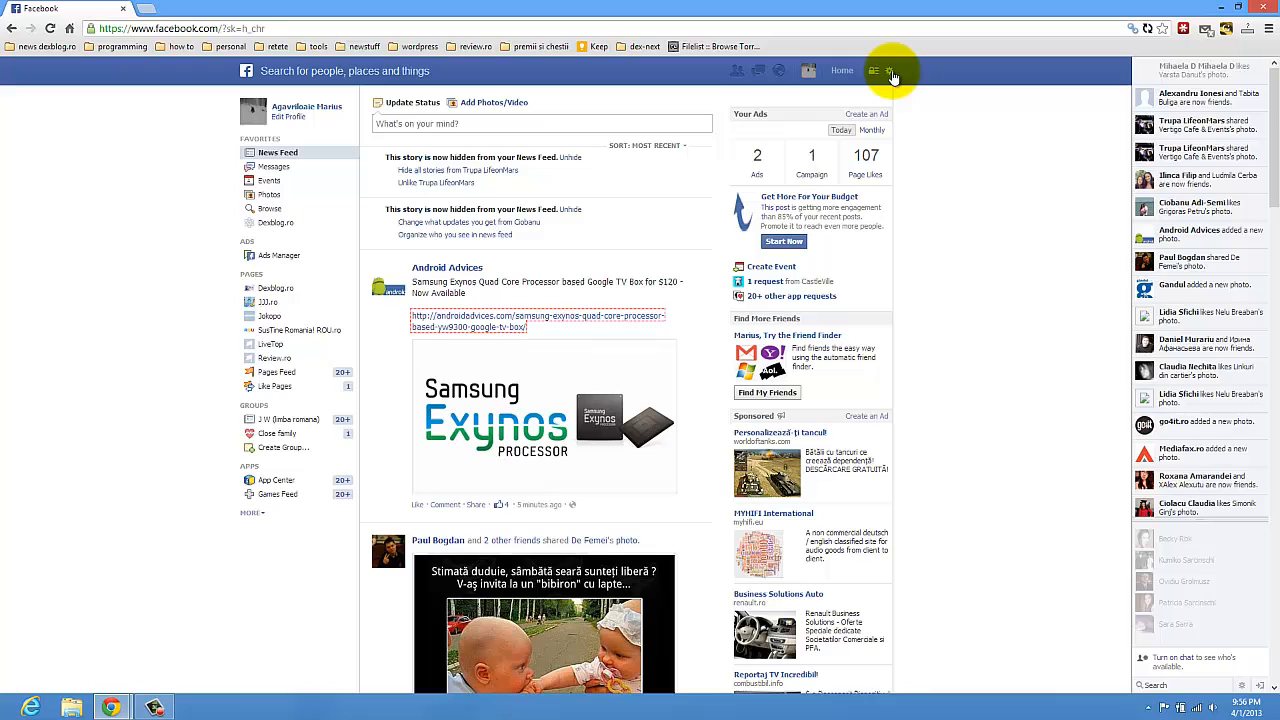
- Go to Privacy Settings and Tools from the gear menu at the top right
click(888, 72)
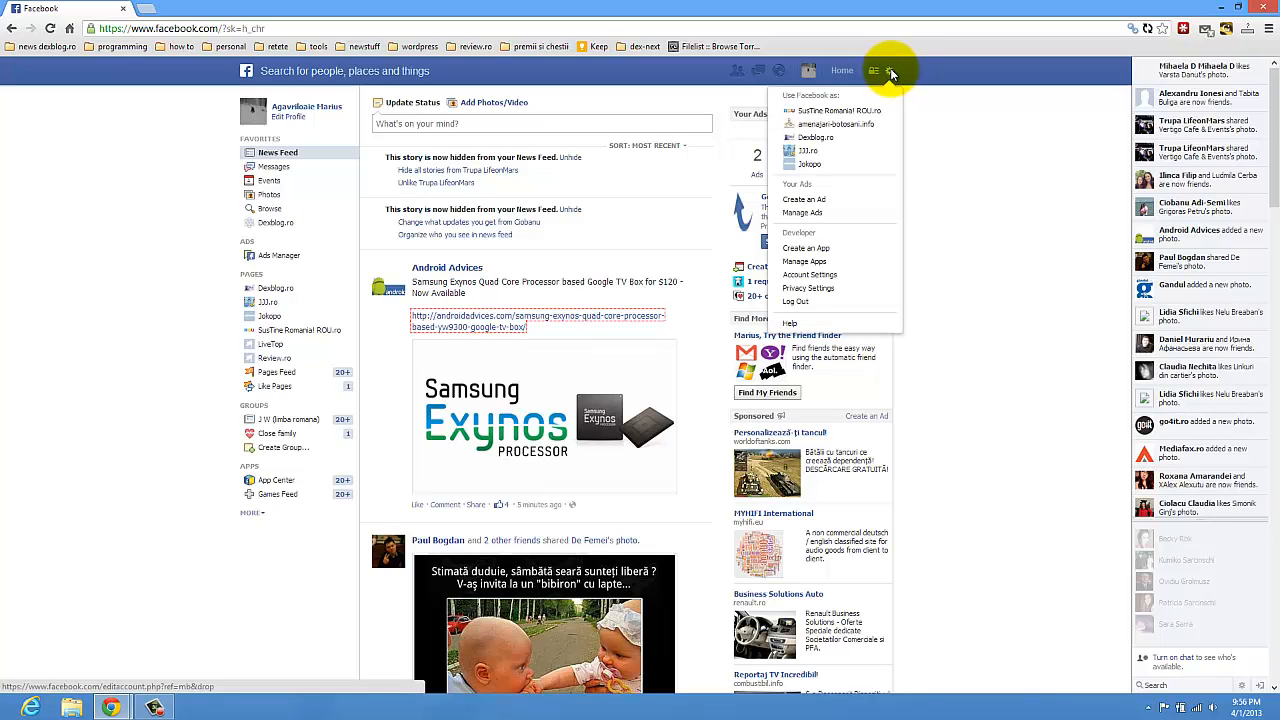
mouse_move(808, 288)
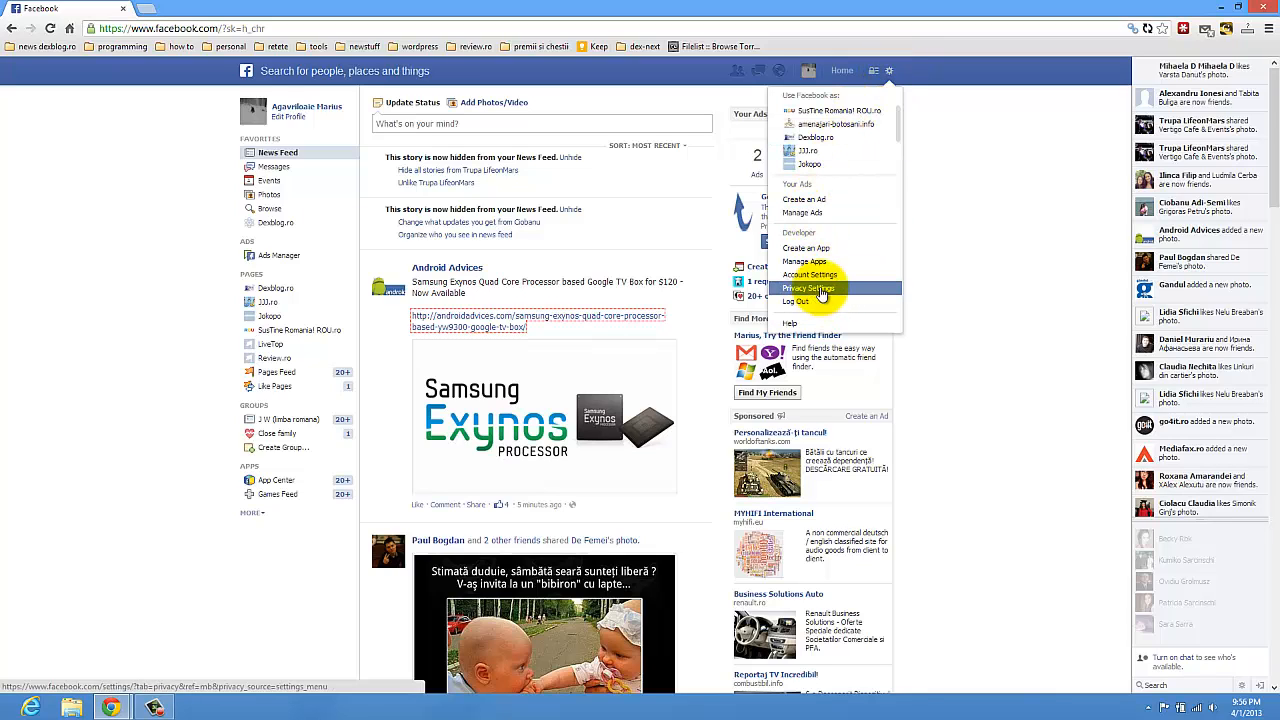
click(810, 288)
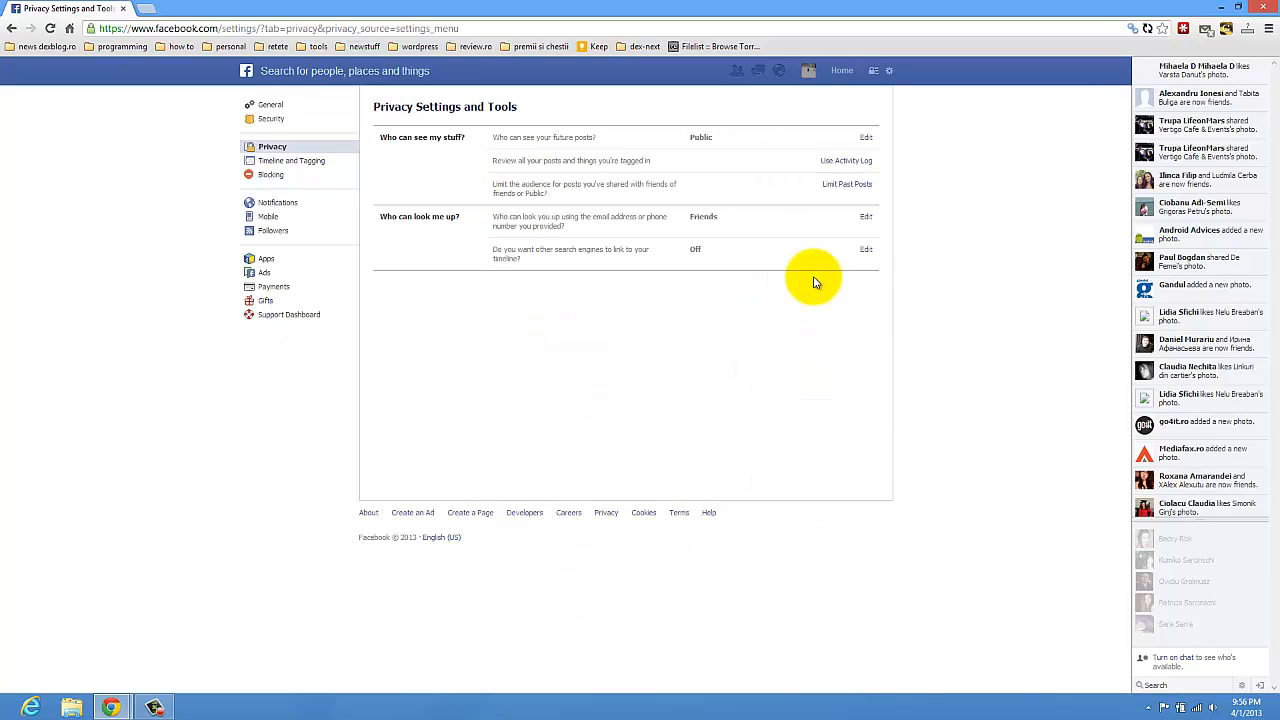
mouse_move(760, 196)
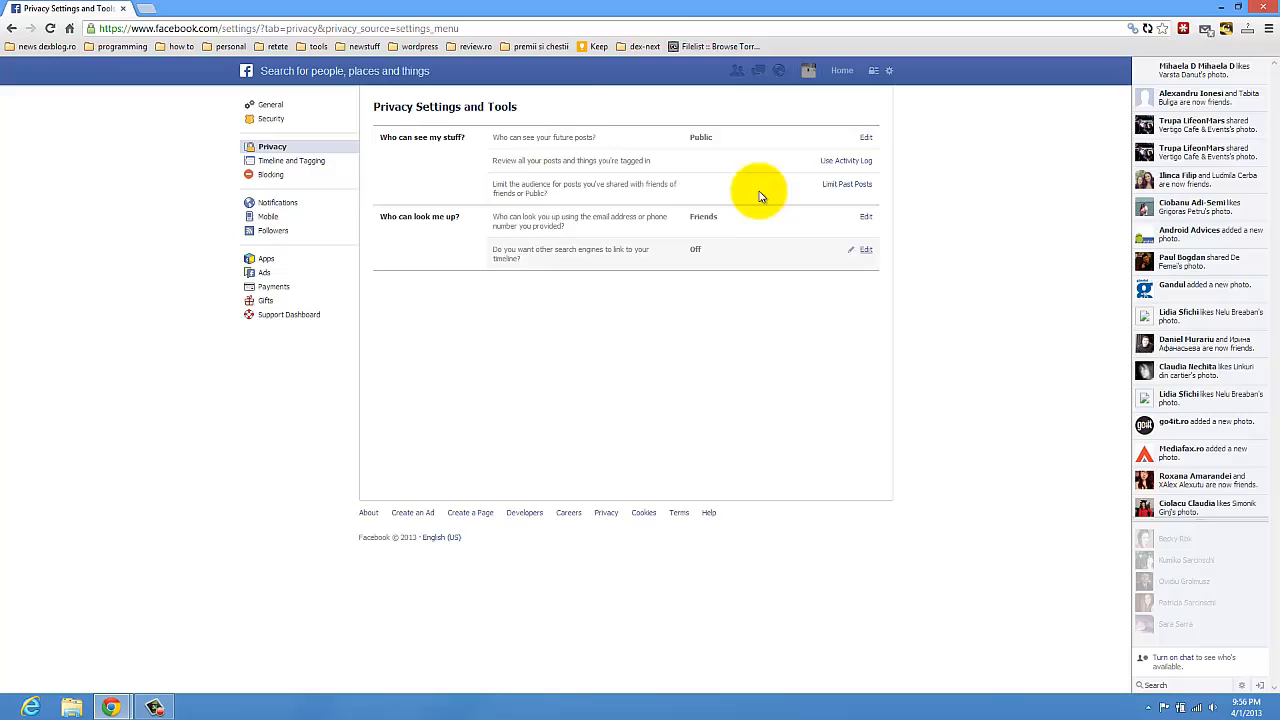
mouse_move(524, 148)
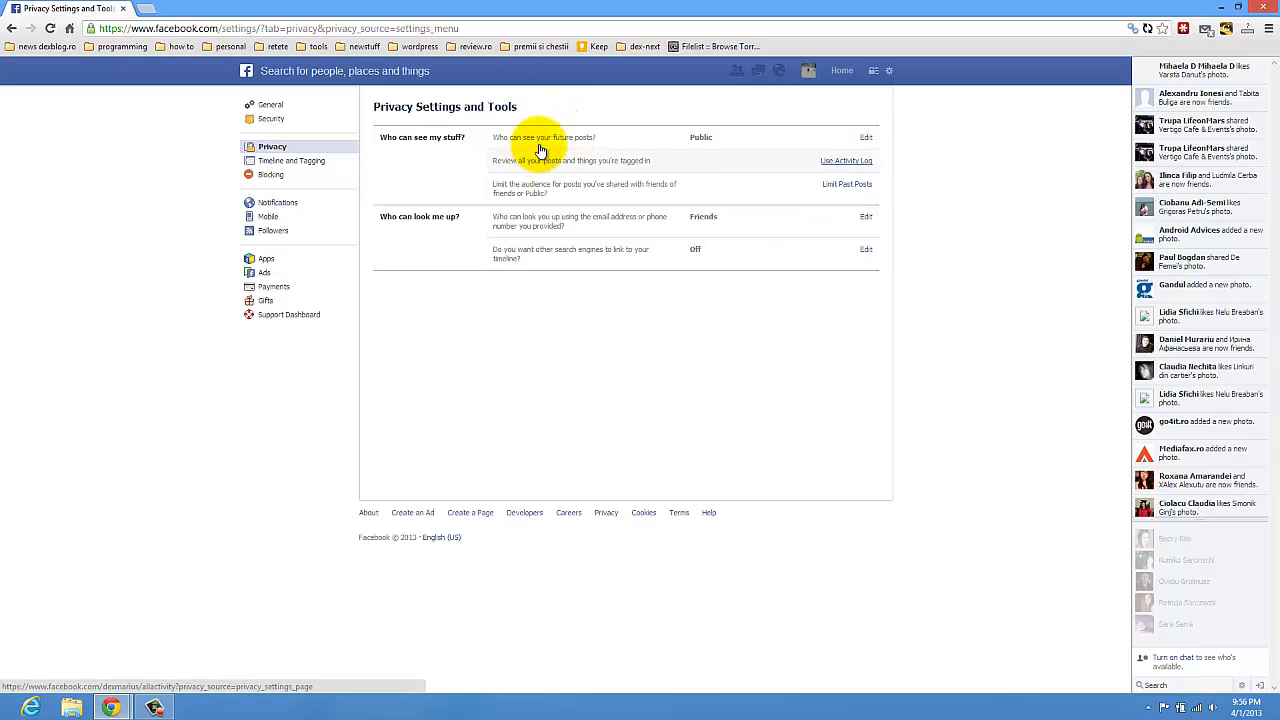
mouse_move(864, 140)
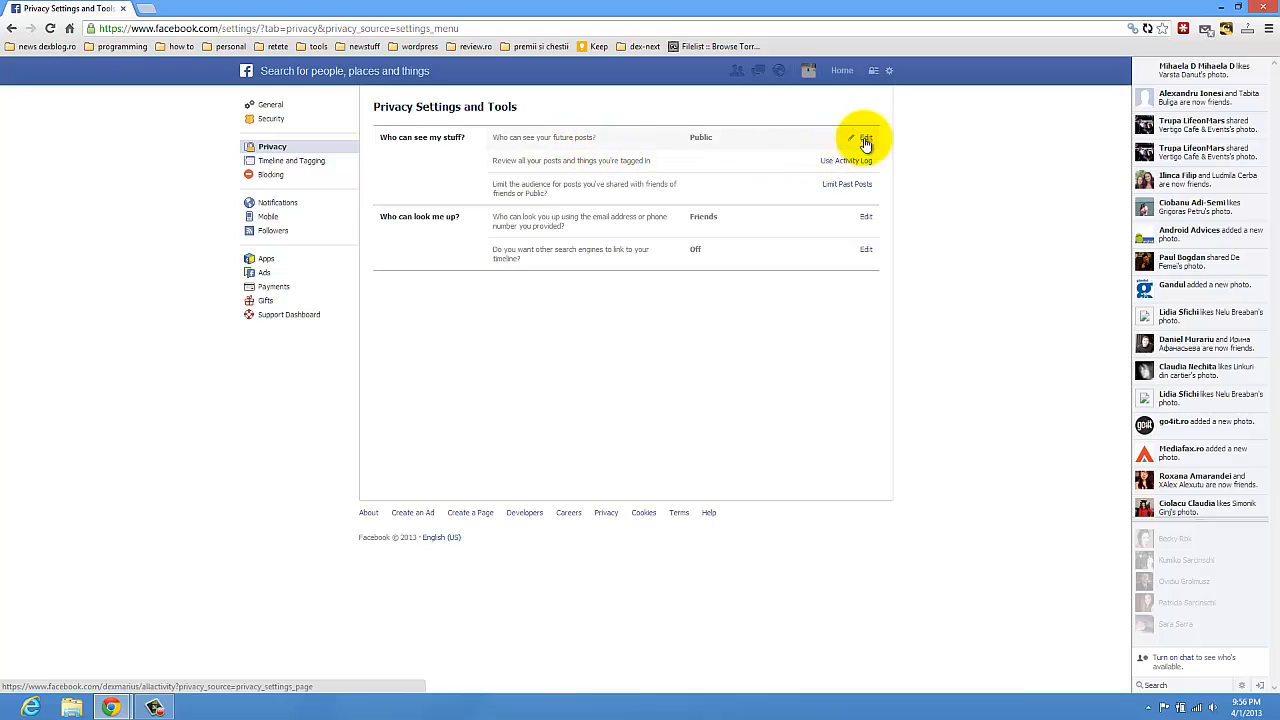
mouse_move(740, 140)
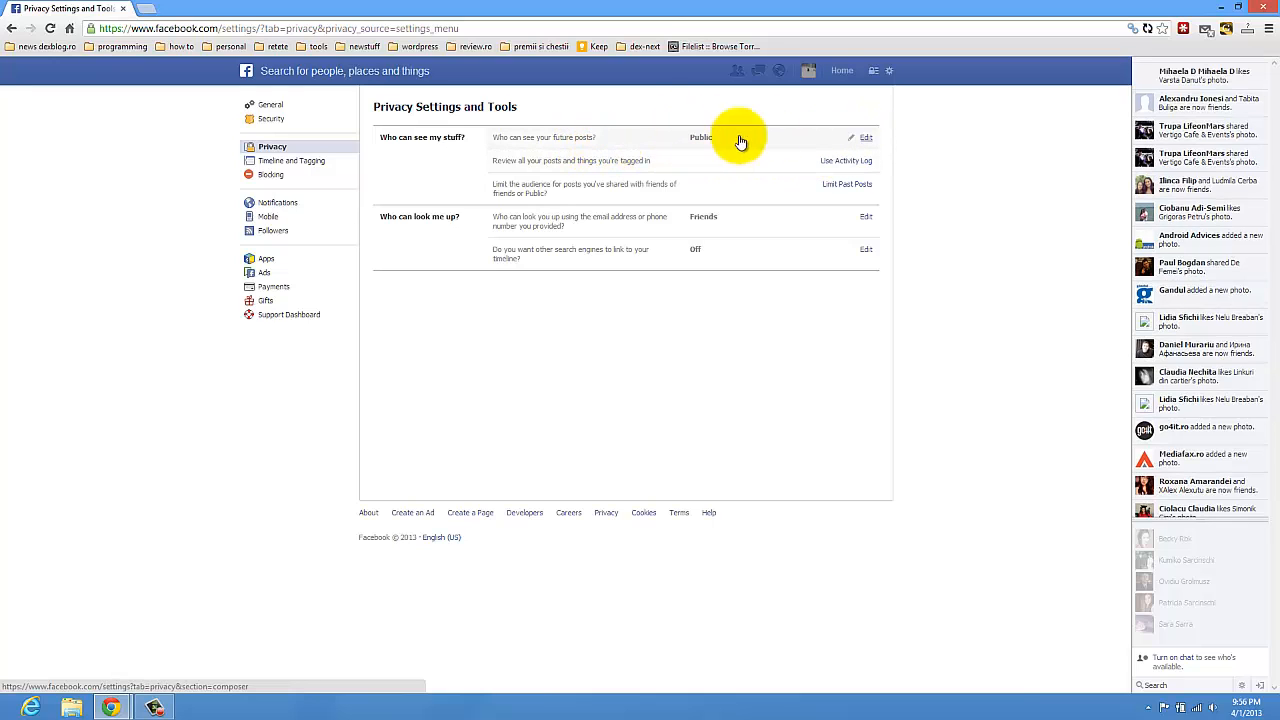
- Set the audience of 'Who can see your future posts?' to Friends
click(864, 136)
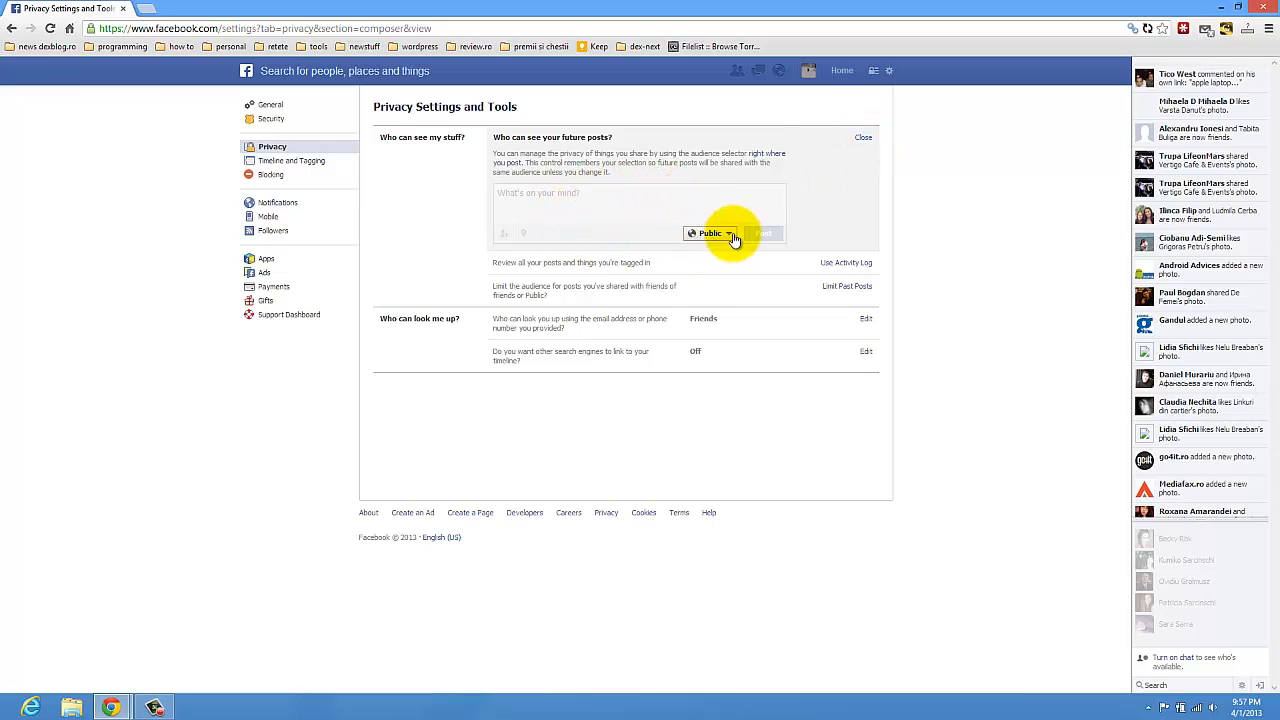
click(710, 232)
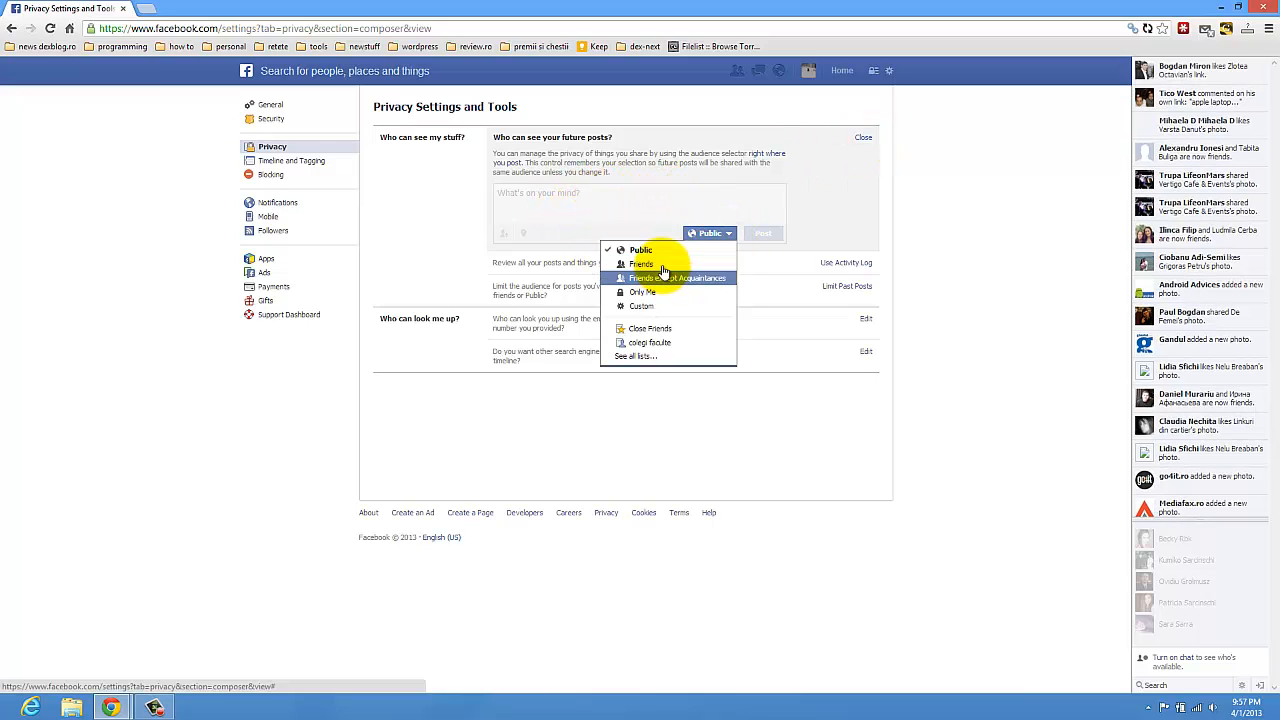
click(640, 264)
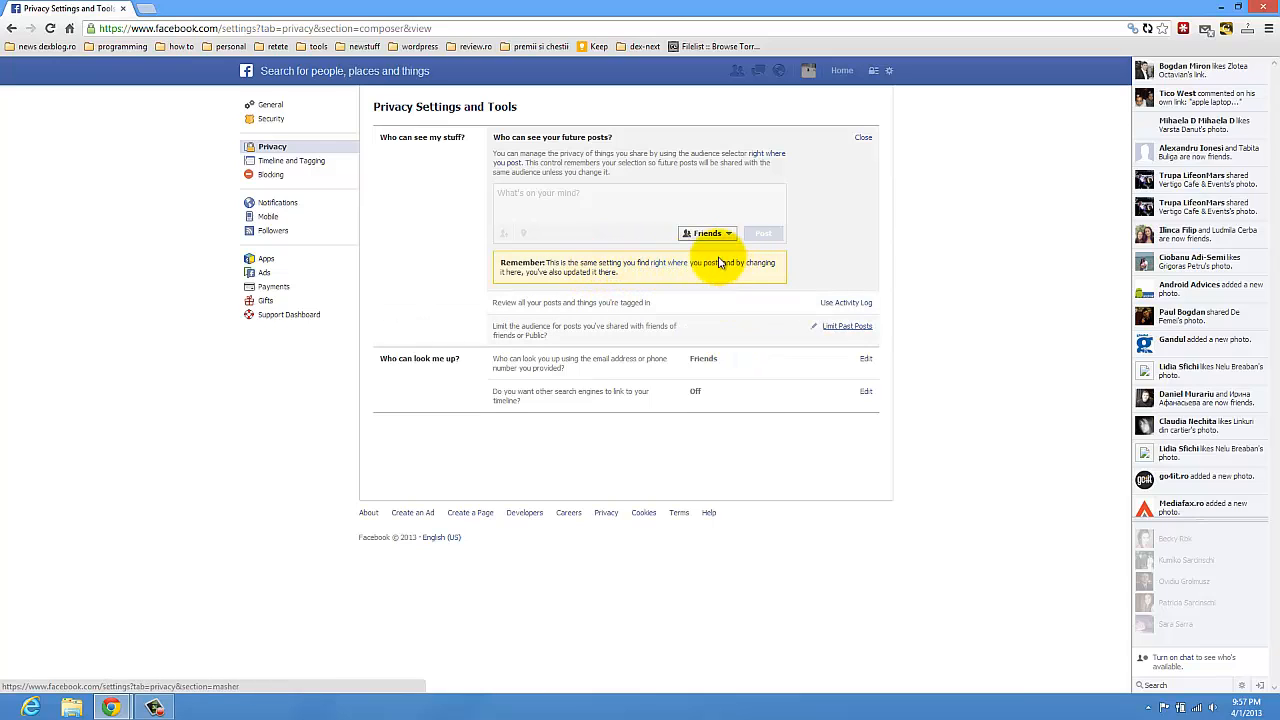
mouse_move(696, 244)
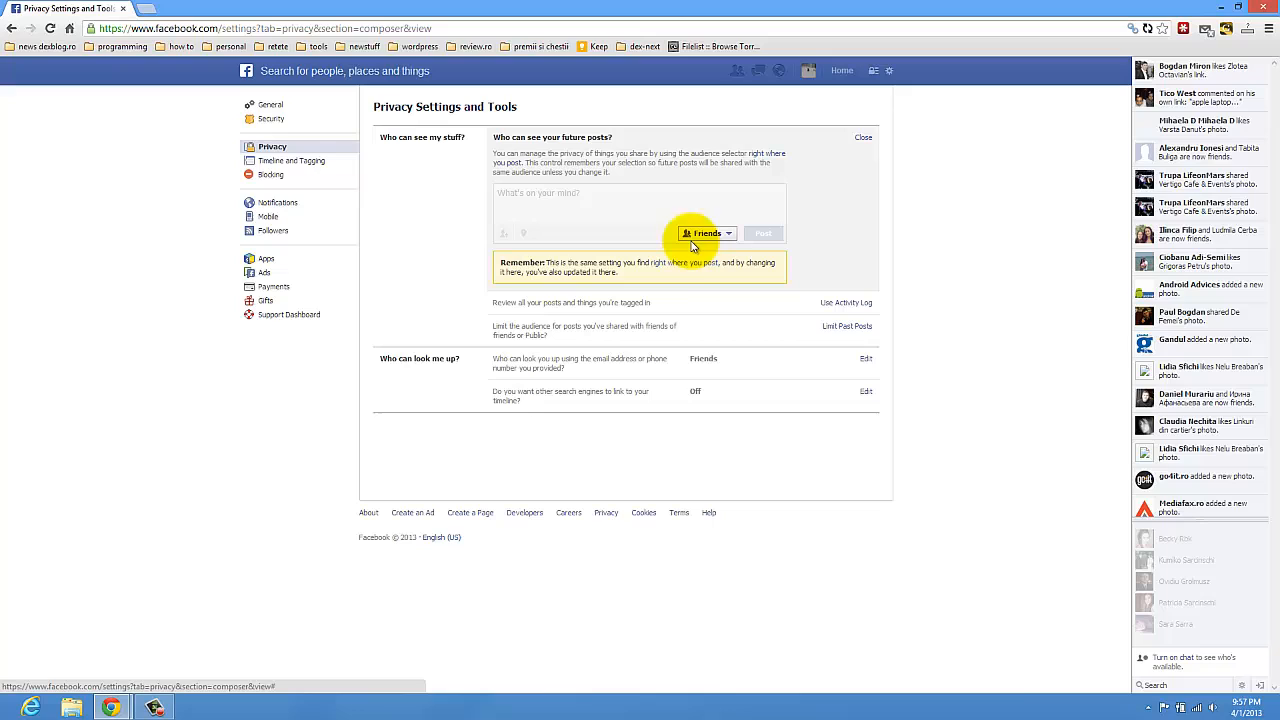
mouse_move(684, 272)
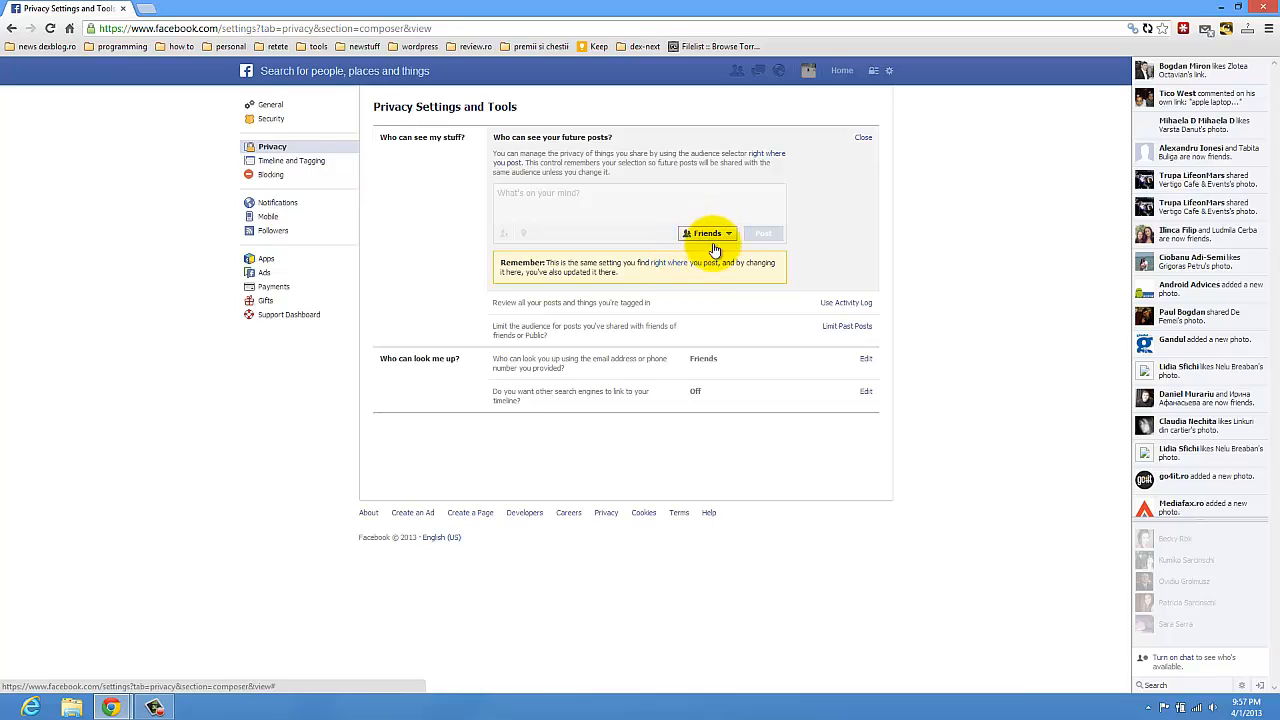
mouse_move(708, 232)
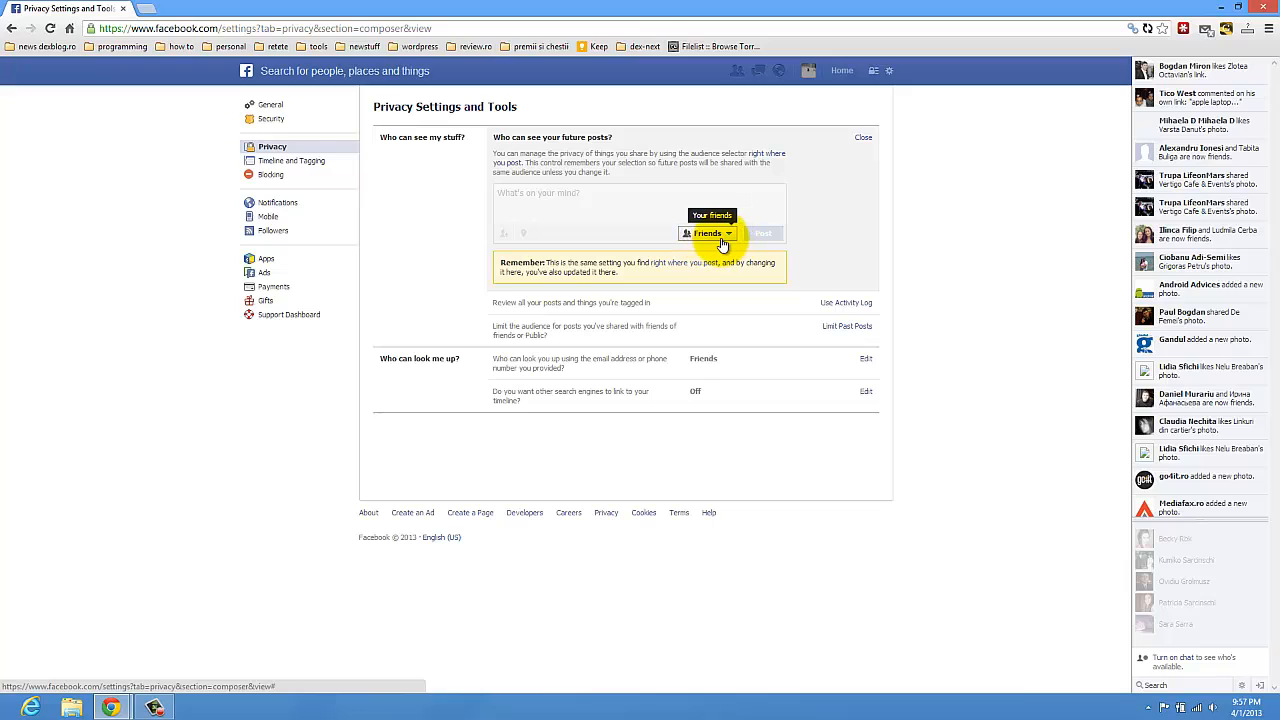
mouse_move(688, 236)
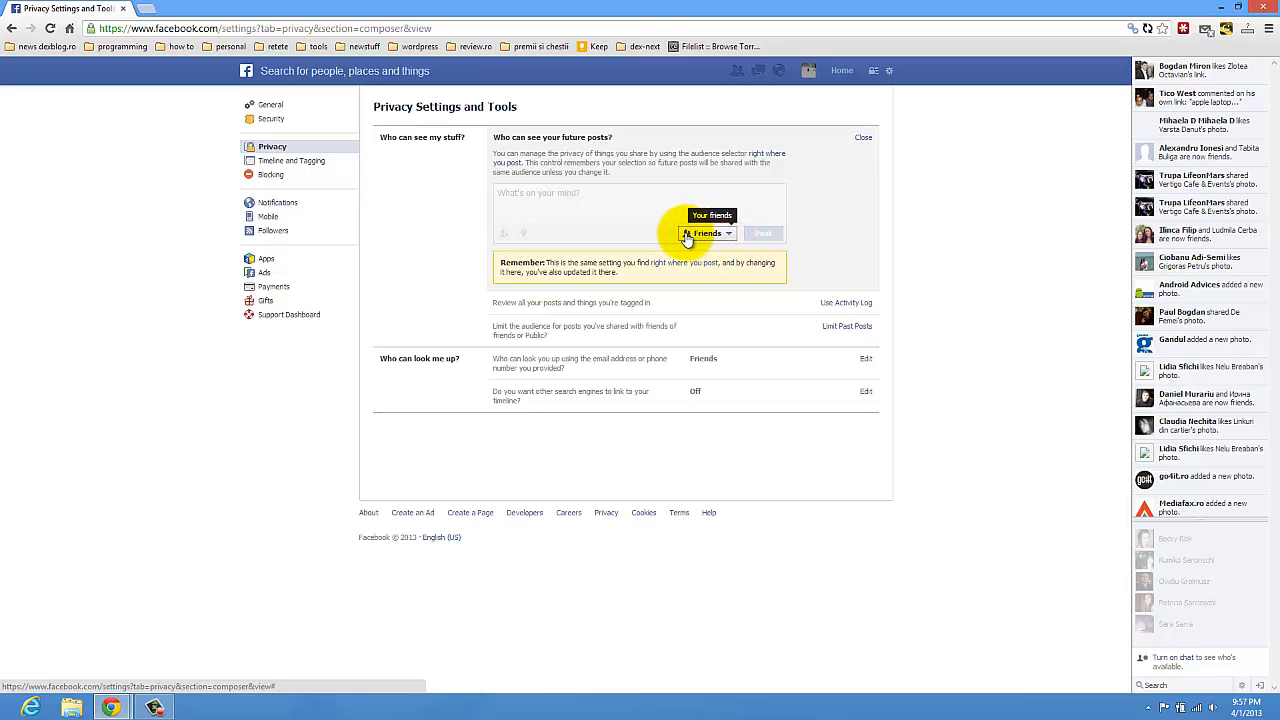
mouse_move(860, 340)
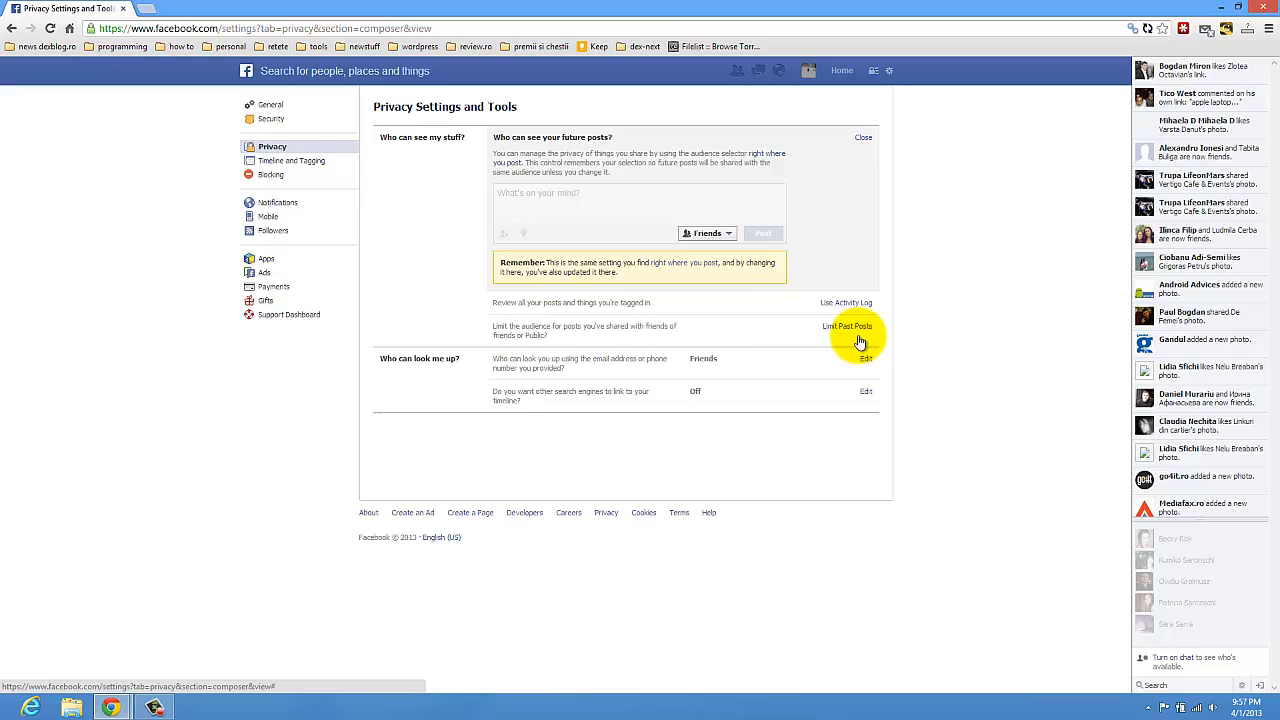
mouse_move(538, 304)
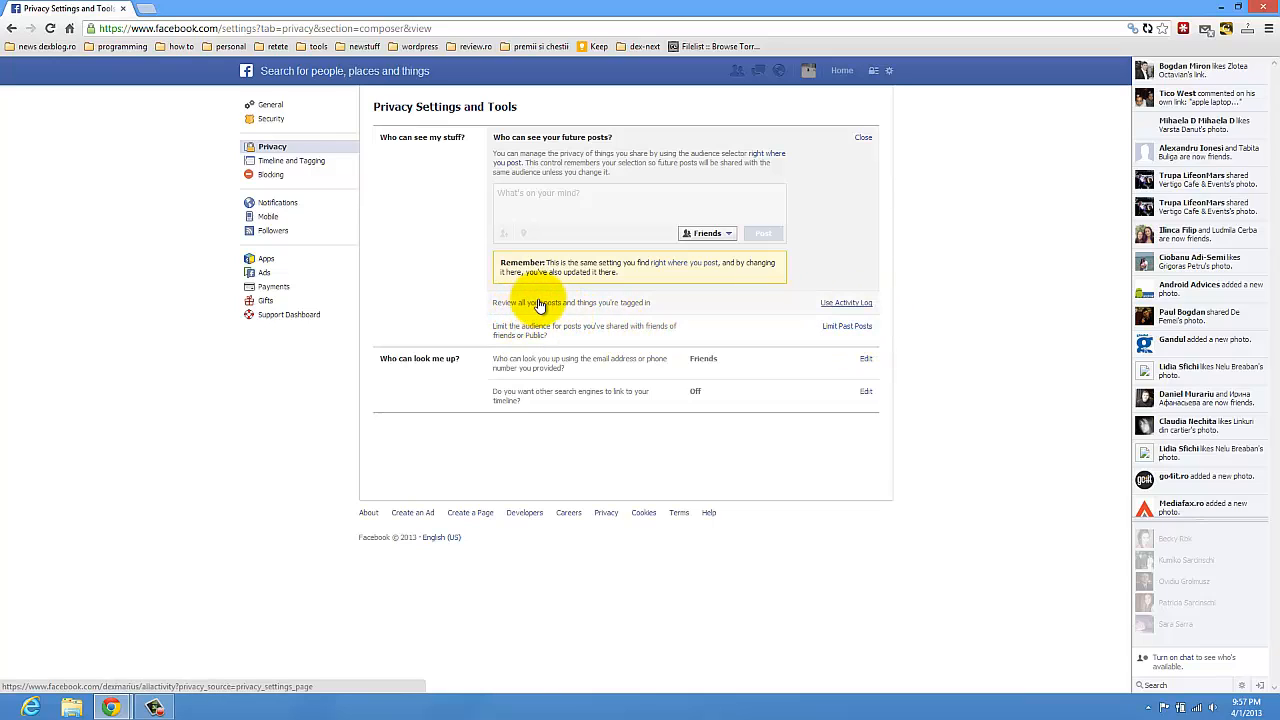
mouse_move(752, 310)
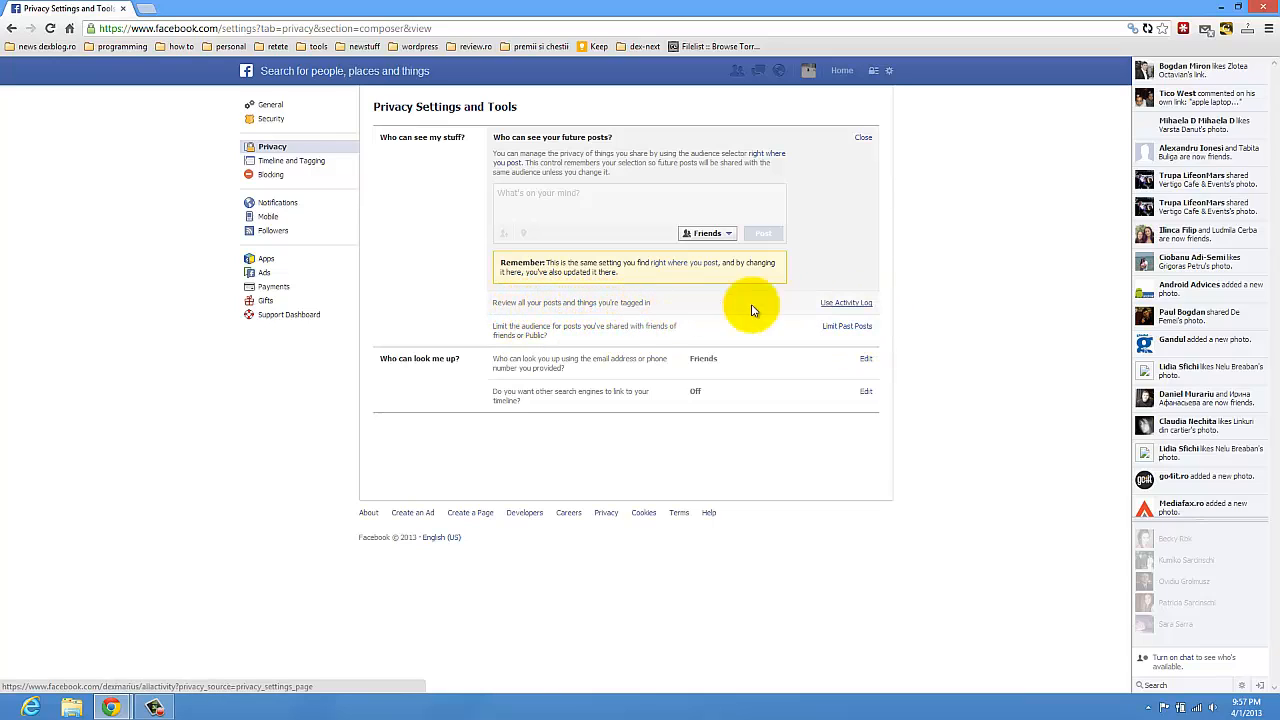
mouse_move(856, 304)
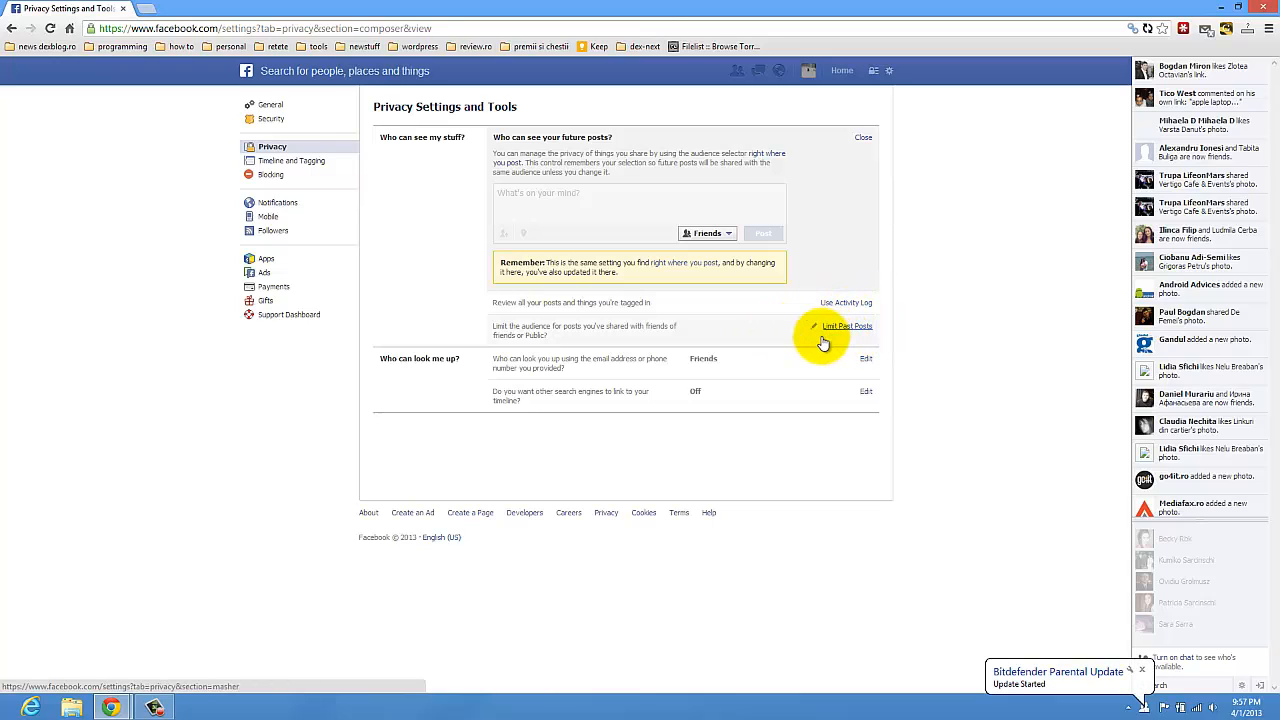
- Choose 'Limit Past Posts' to restrict the audience of old Timeline posts
click(848, 326)
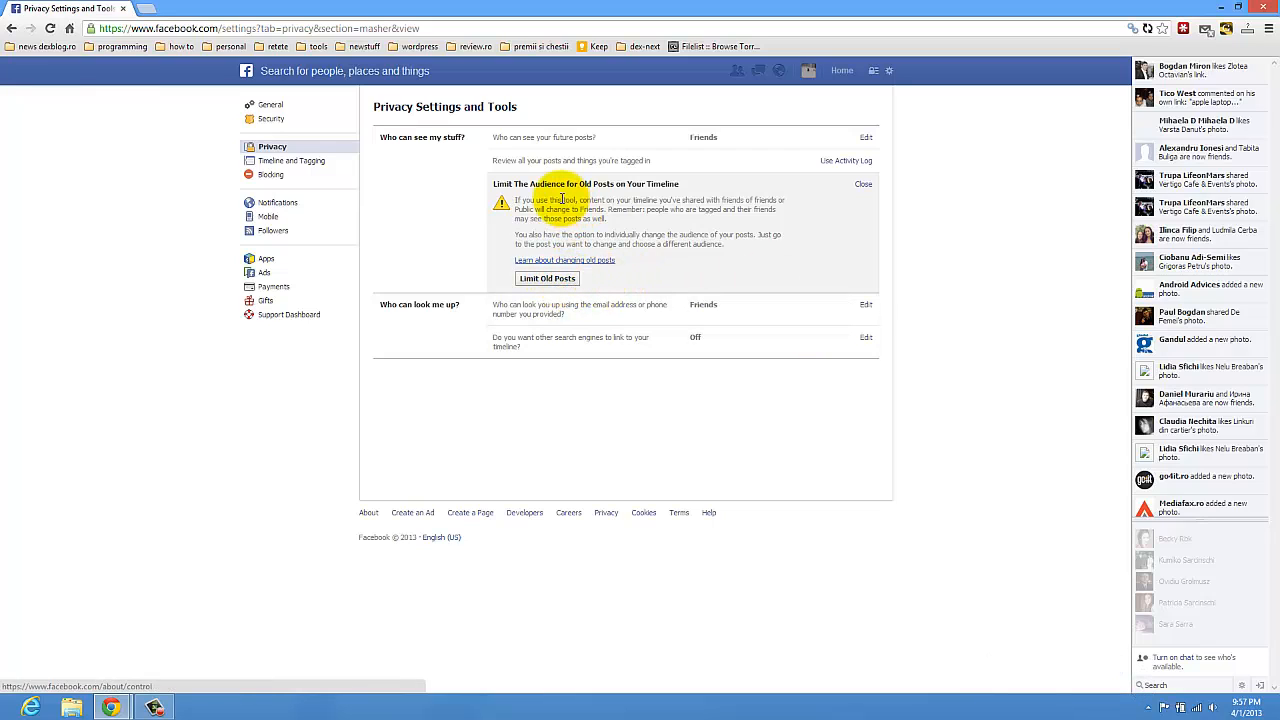
mouse_move(670, 192)
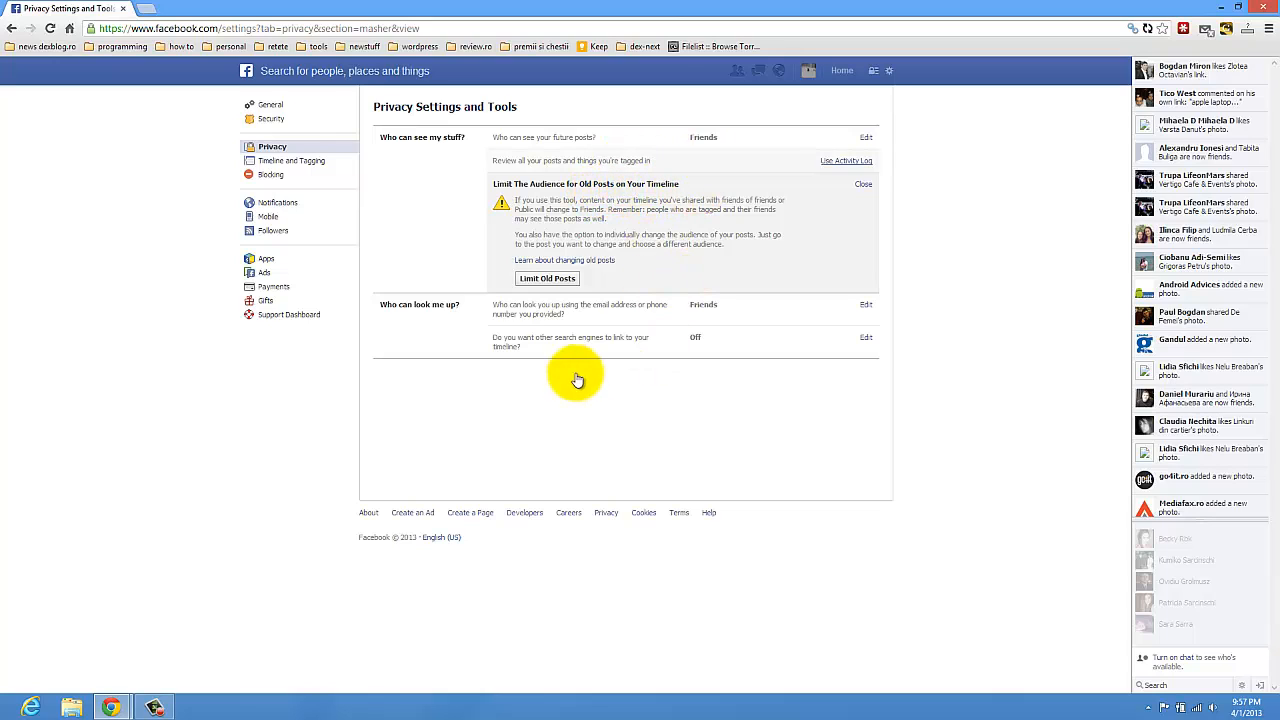
mouse_move(744, 324)
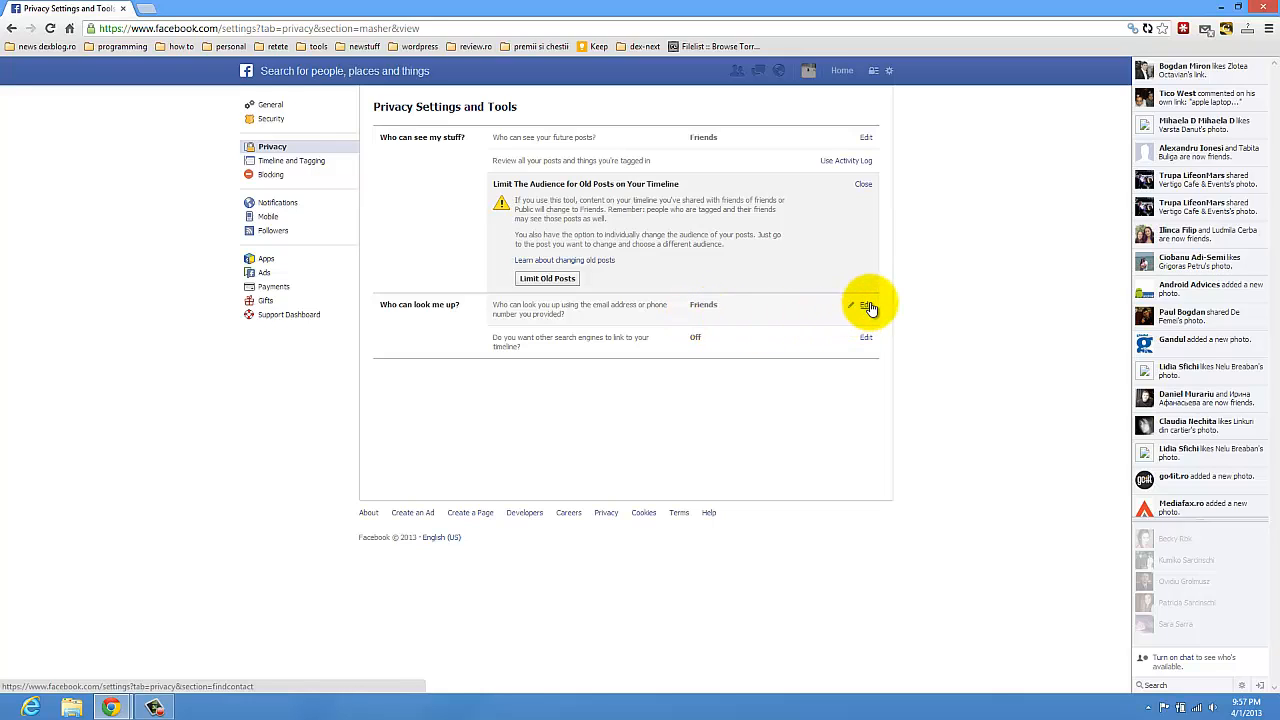
mouse_move(752, 328)
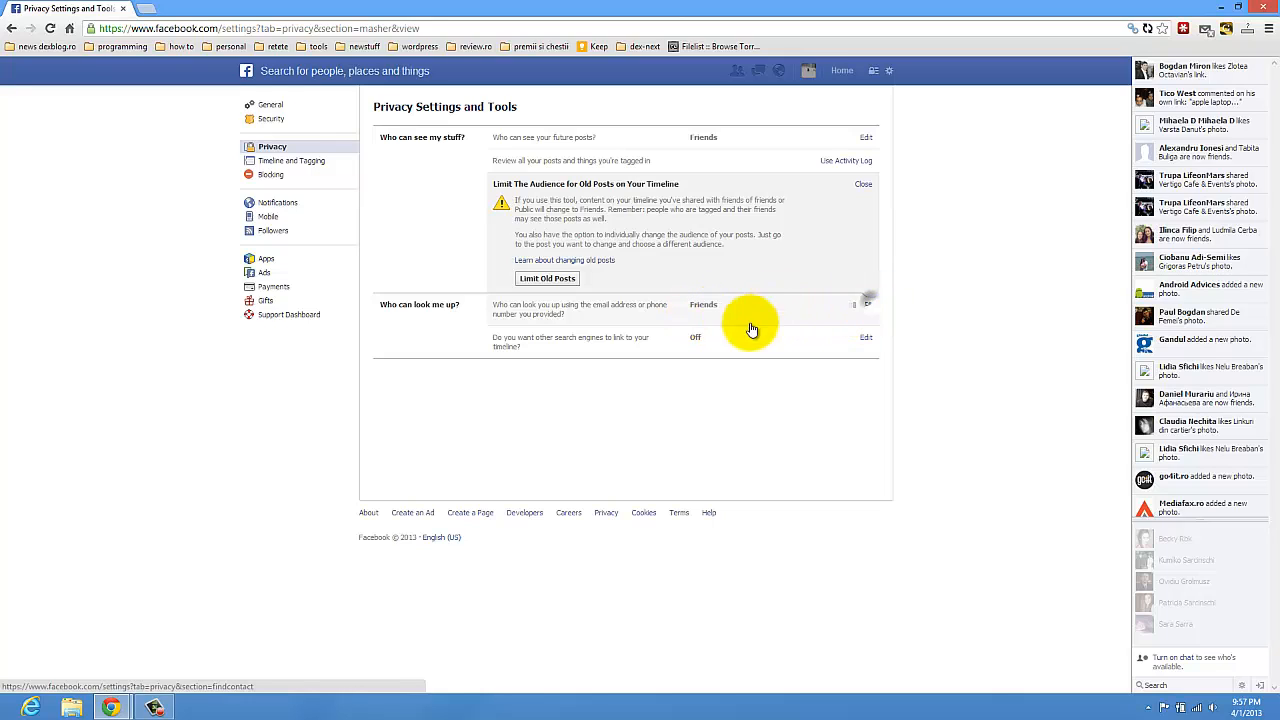
- Set 'Who can look me up by email or phone number?' to Everyone
click(864, 304)
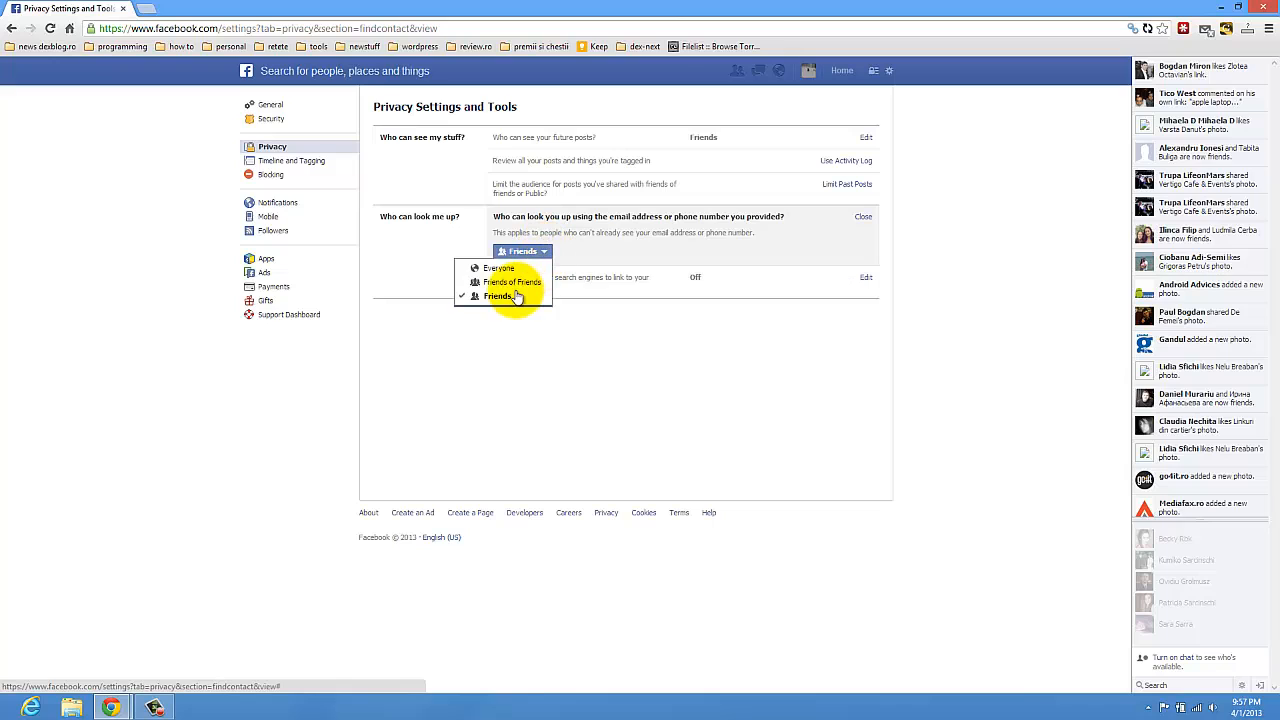
click(512, 282)
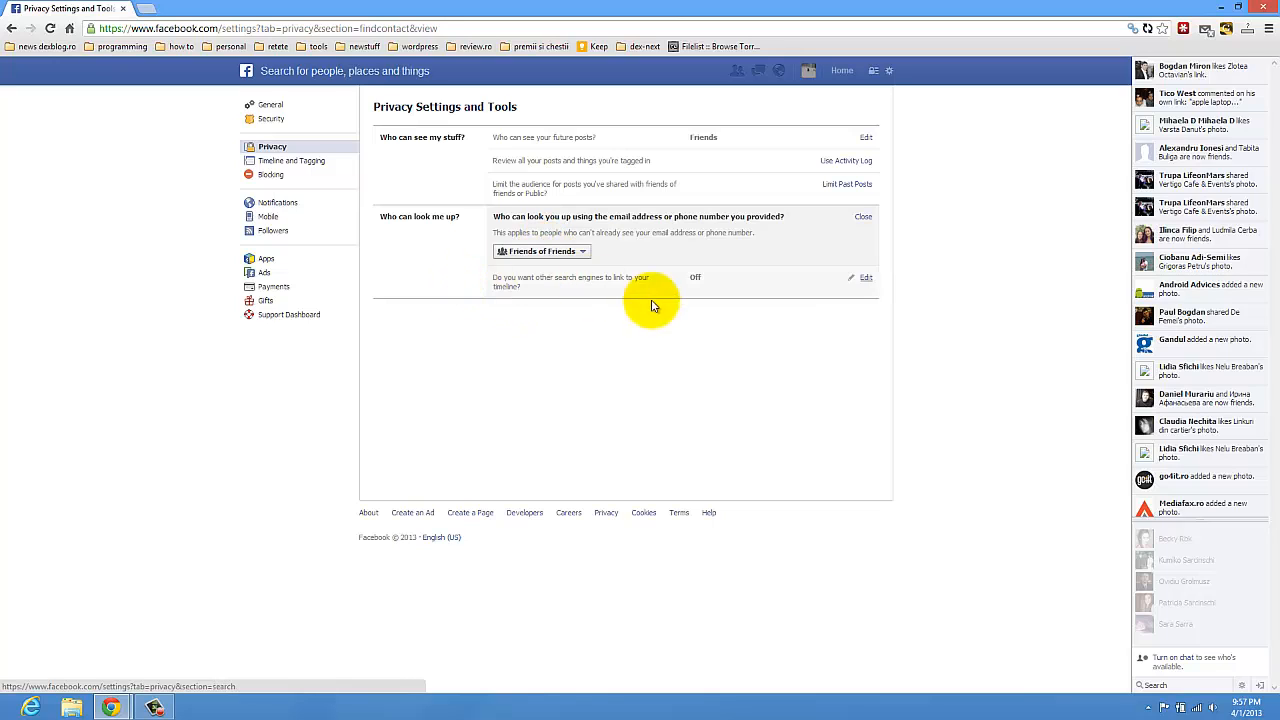
click(540, 252)
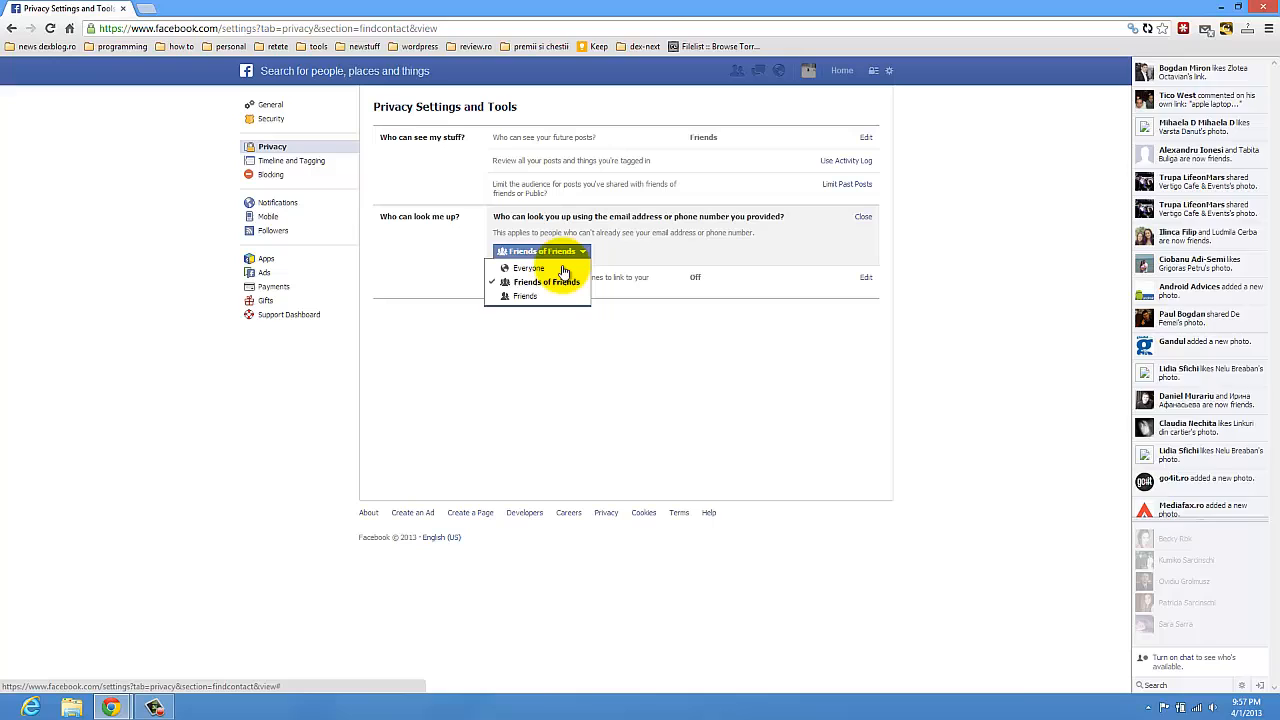
click(528, 268)
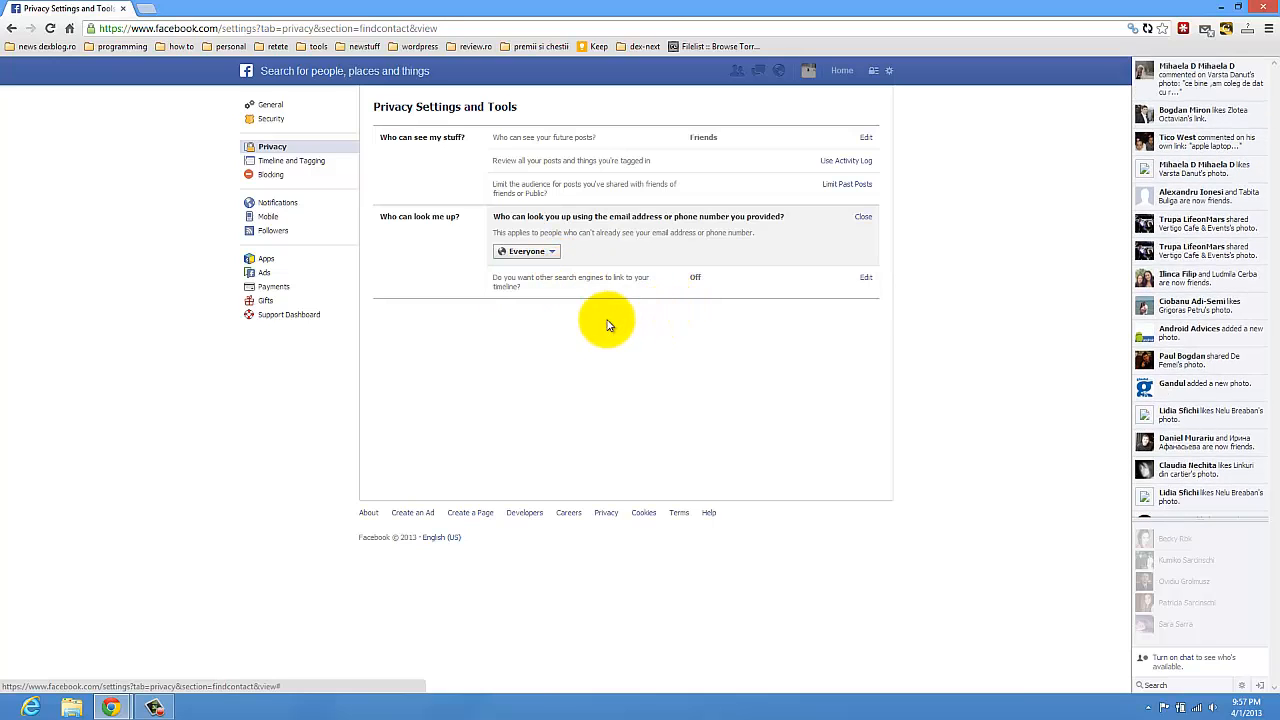
mouse_move(510, 290)
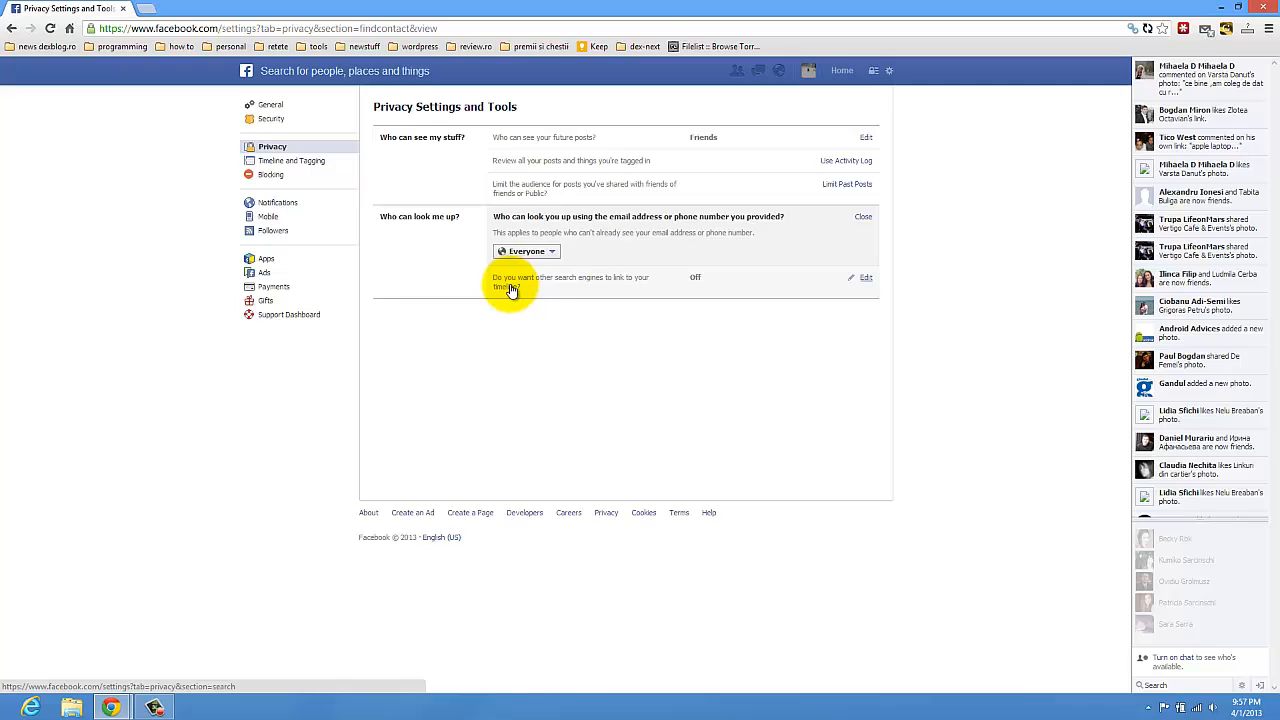
mouse_move(610, 288)
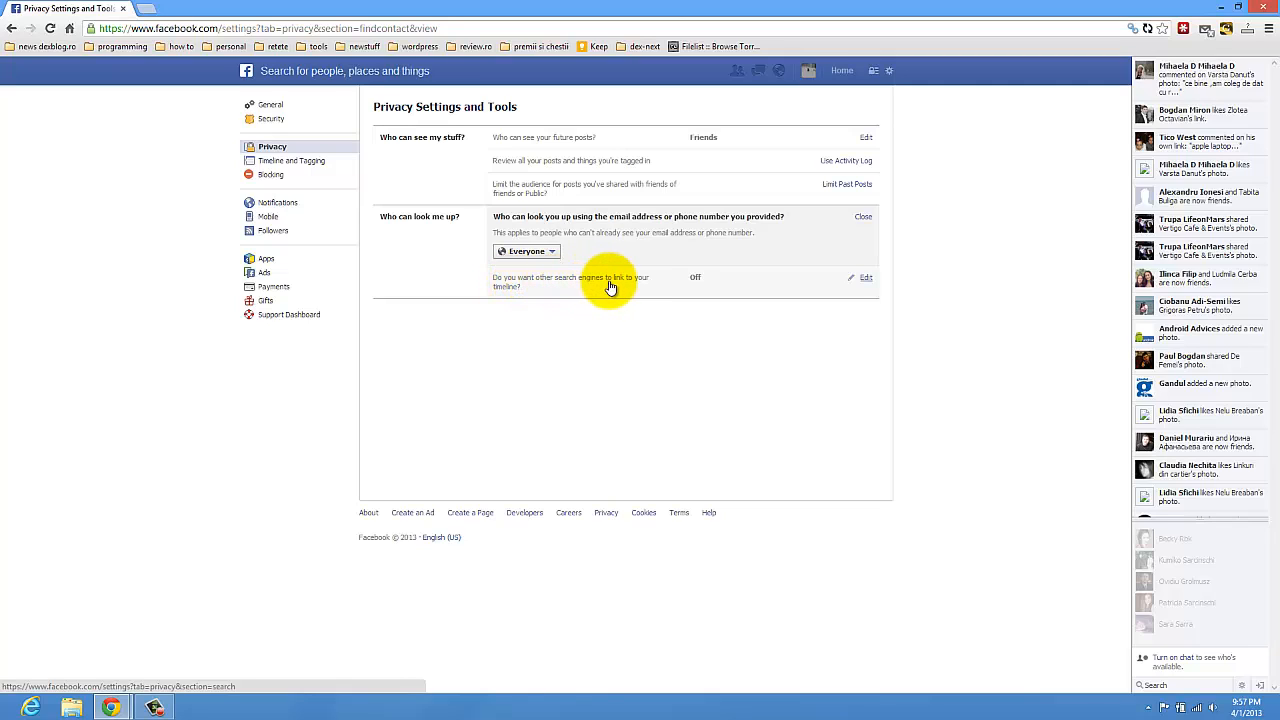
mouse_move(678, 292)
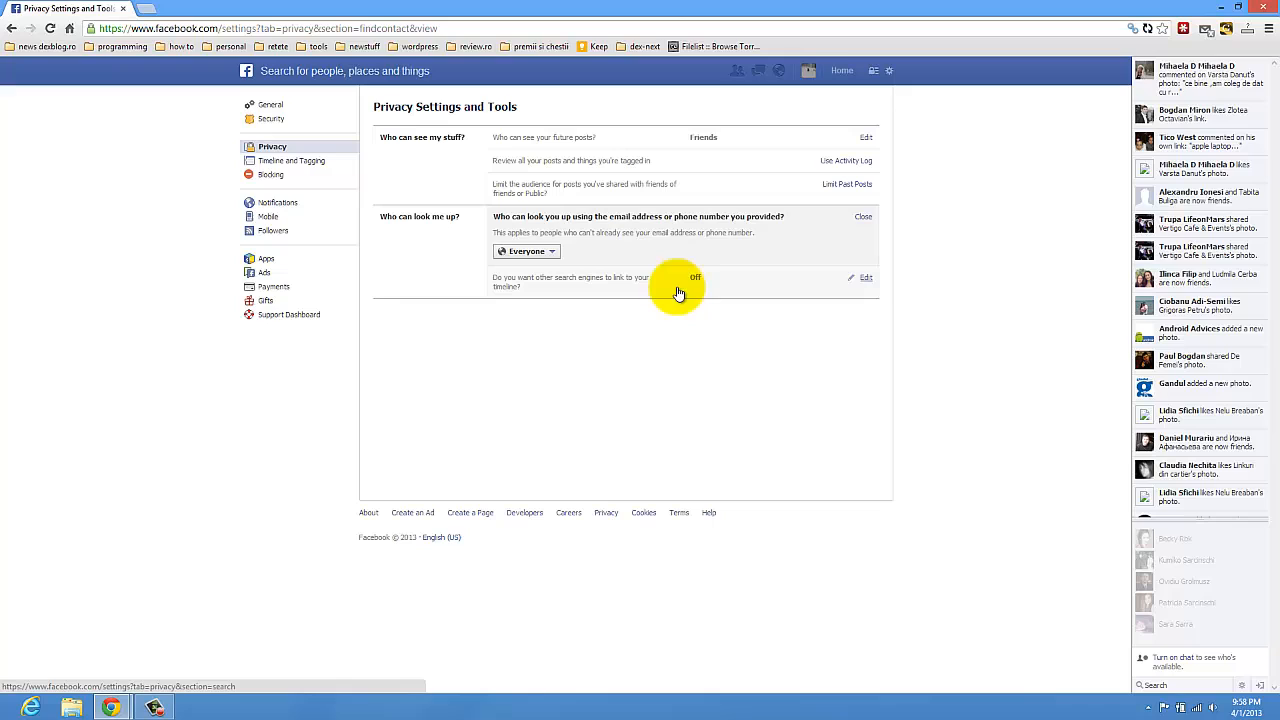
mouse_move(866, 280)
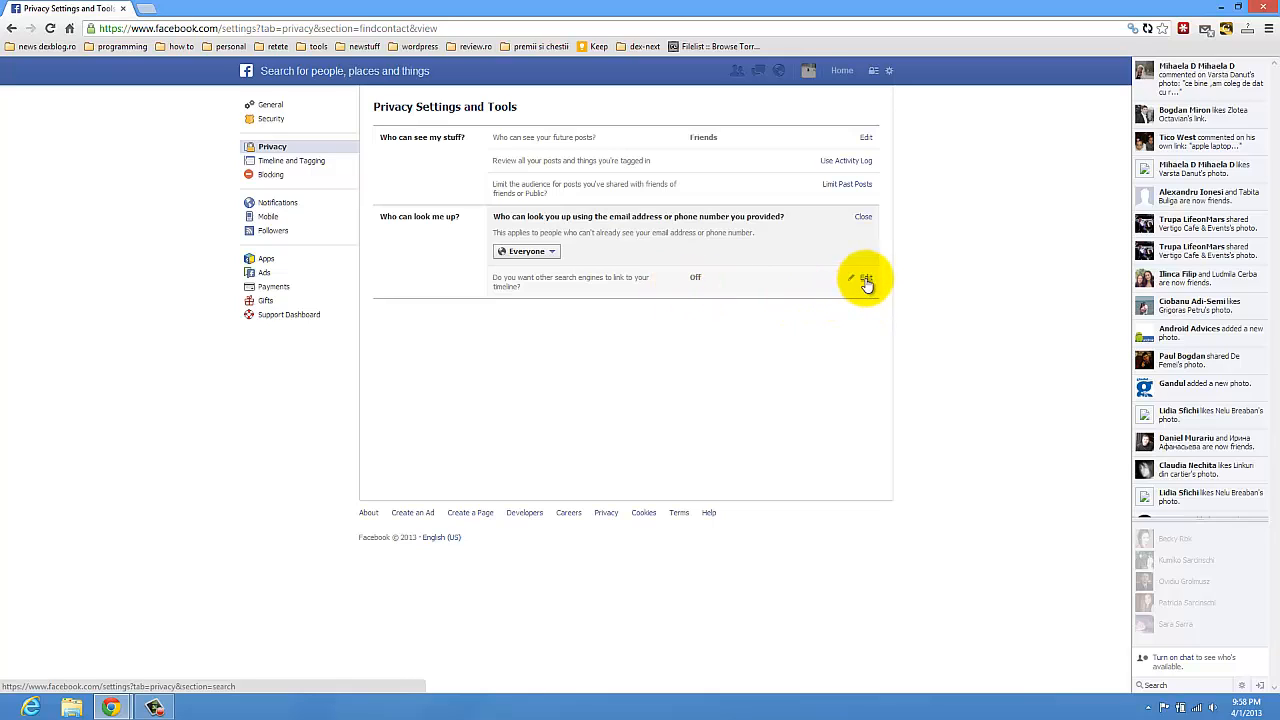
- Turn on 'Let other search engines link to your timeline'
click(864, 278)
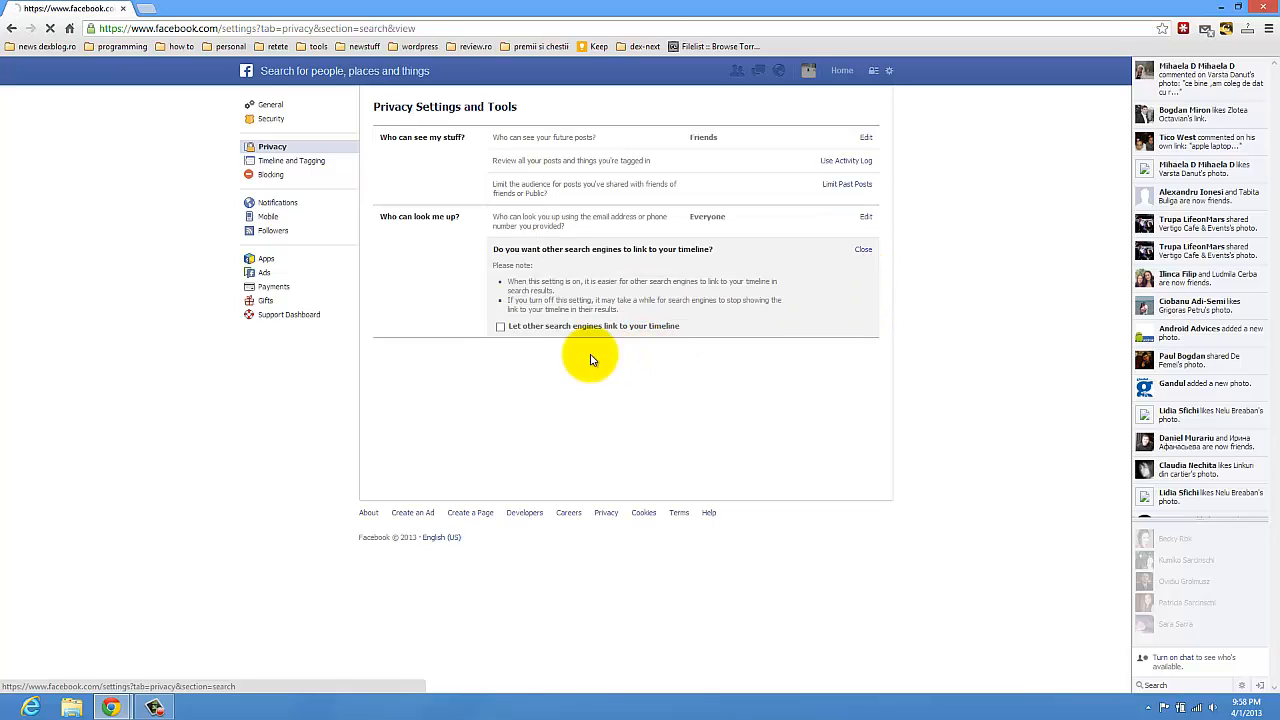
click(500, 328)
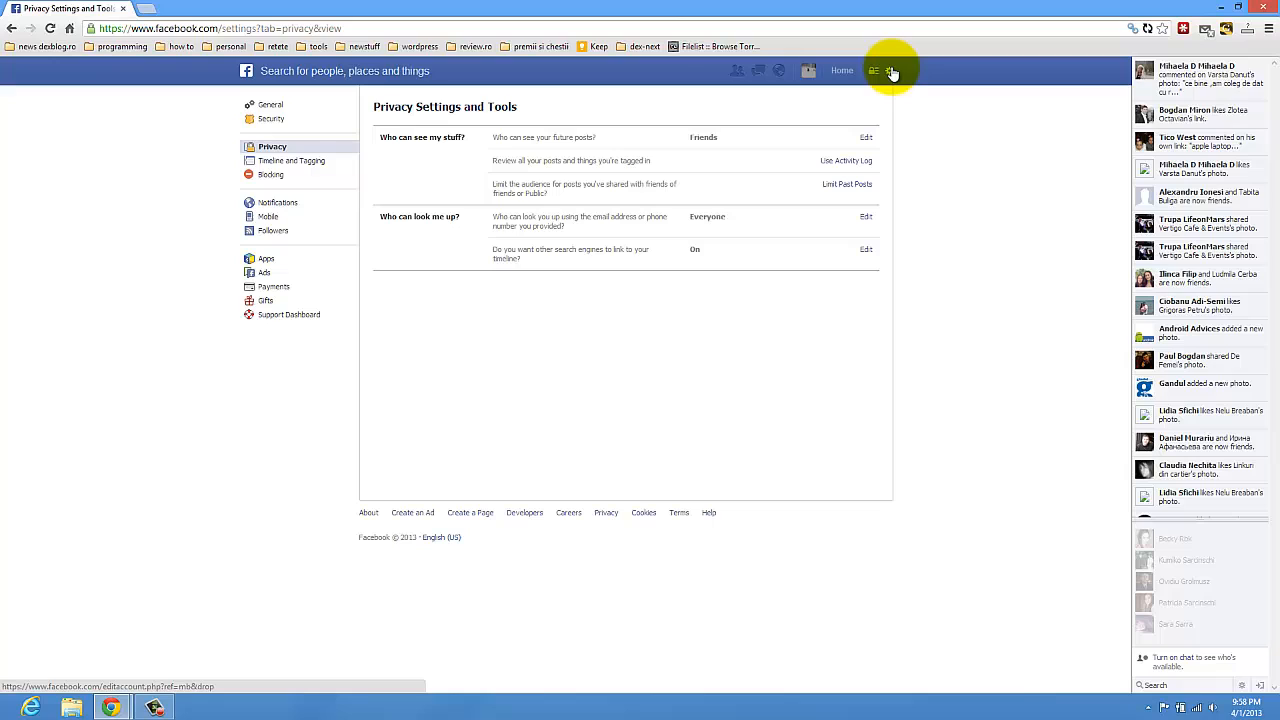
mouse_move(848, 166)
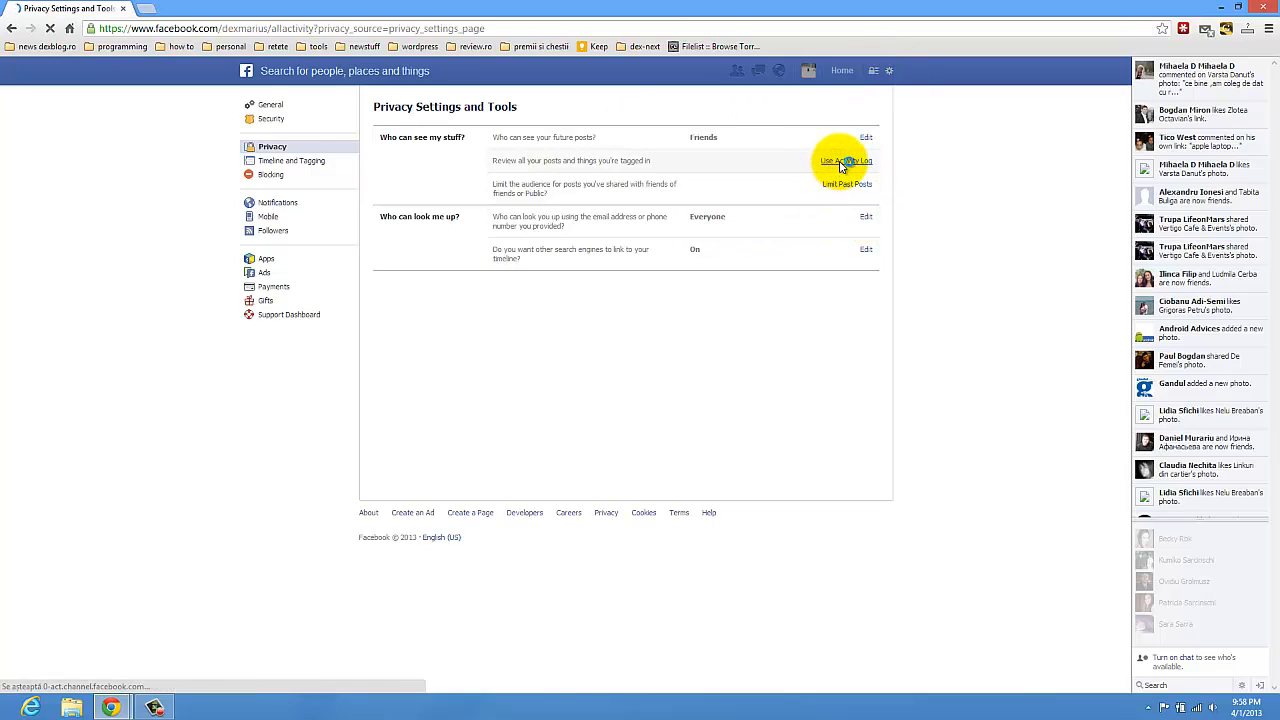
- Browse the Activity Log's April 2013 shares, pins and follows with their audience icons
click(844, 160)
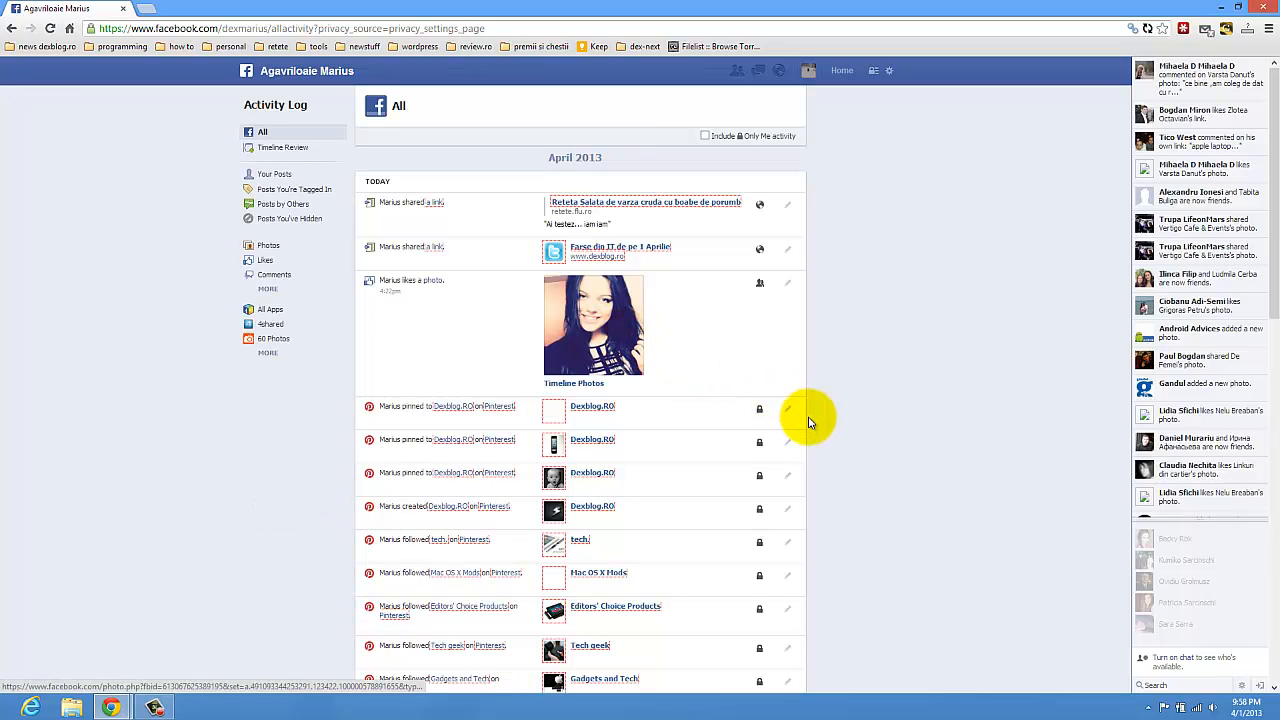
scroll(down, 3)
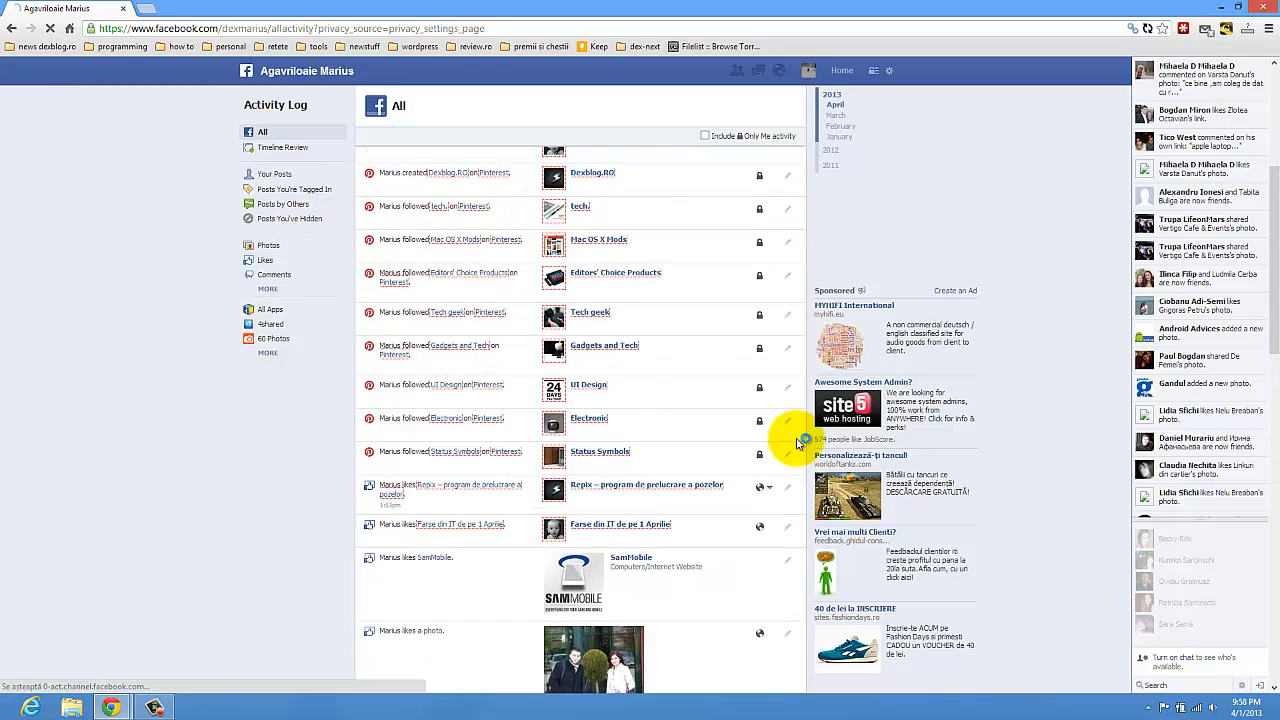
scroll(up, 3)
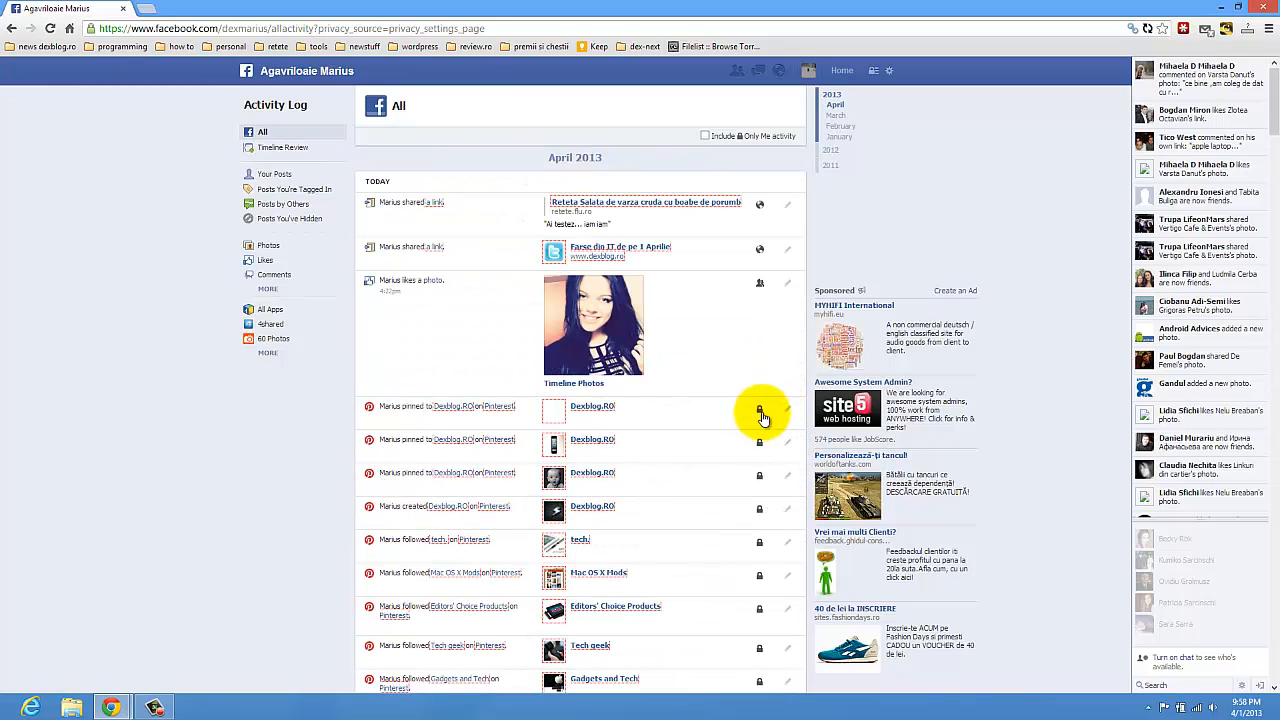
mouse_move(746, 482)
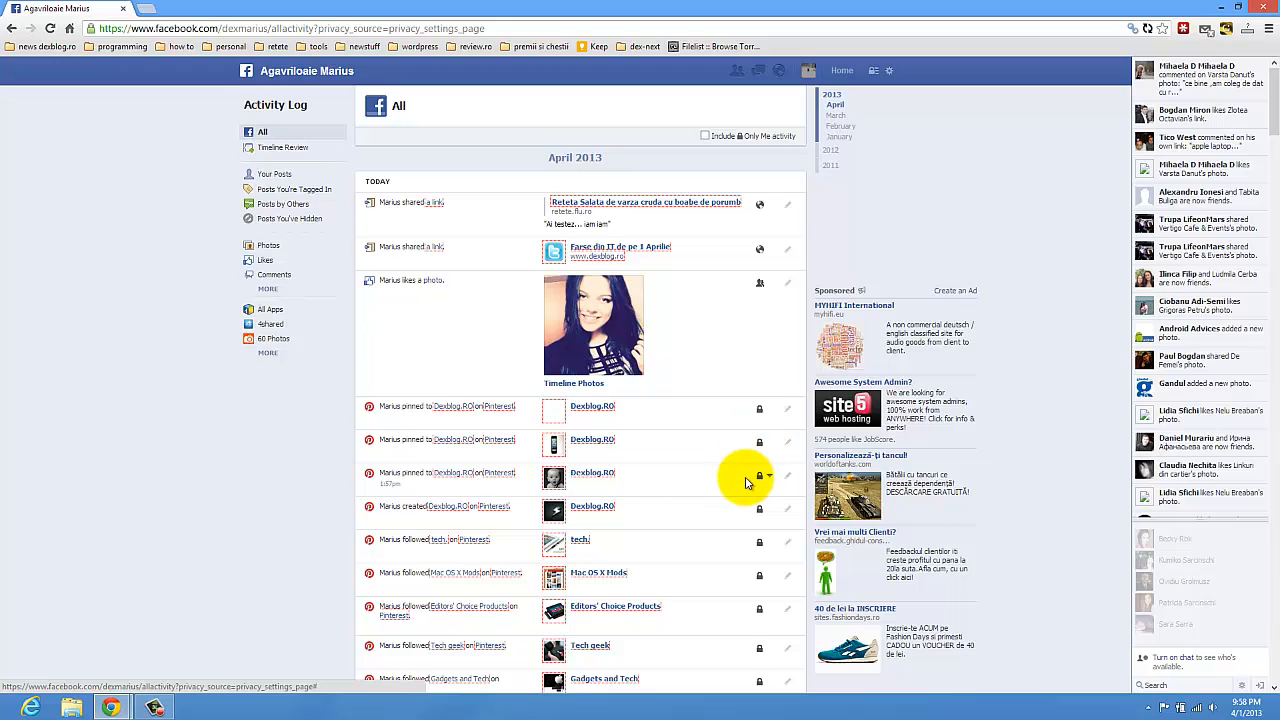
scroll(down, 3)
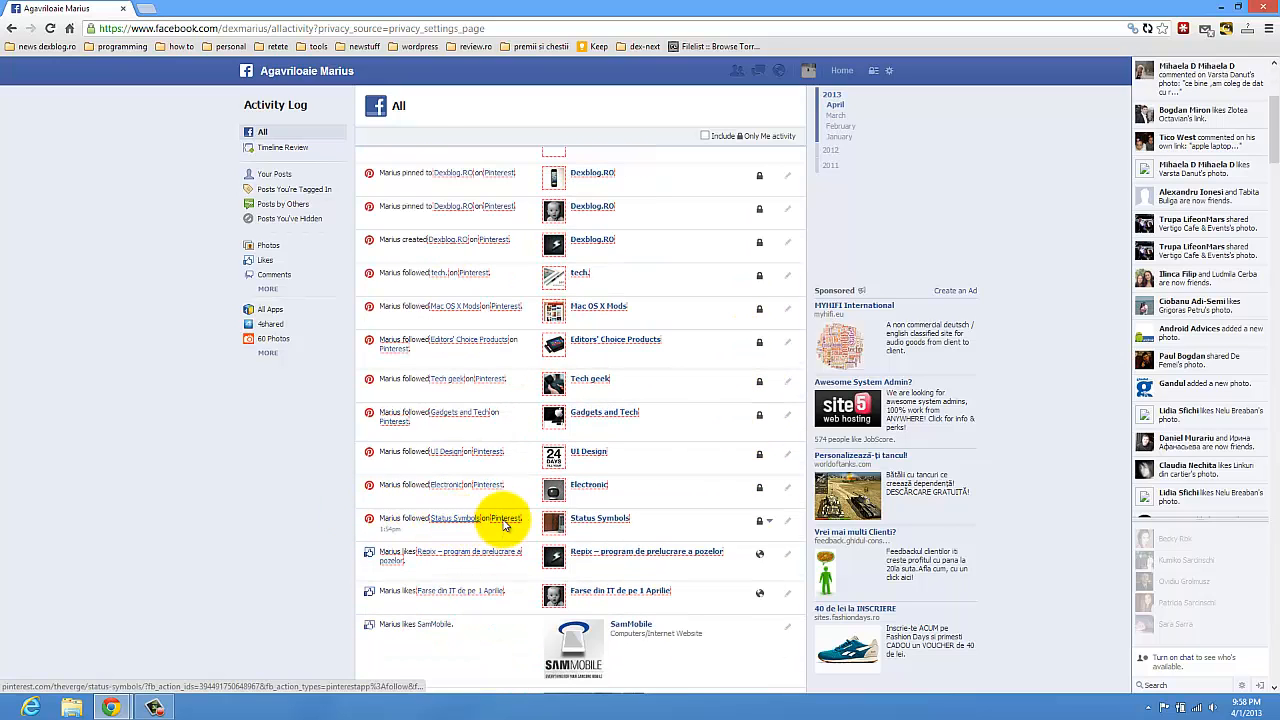
scroll(up, 3)
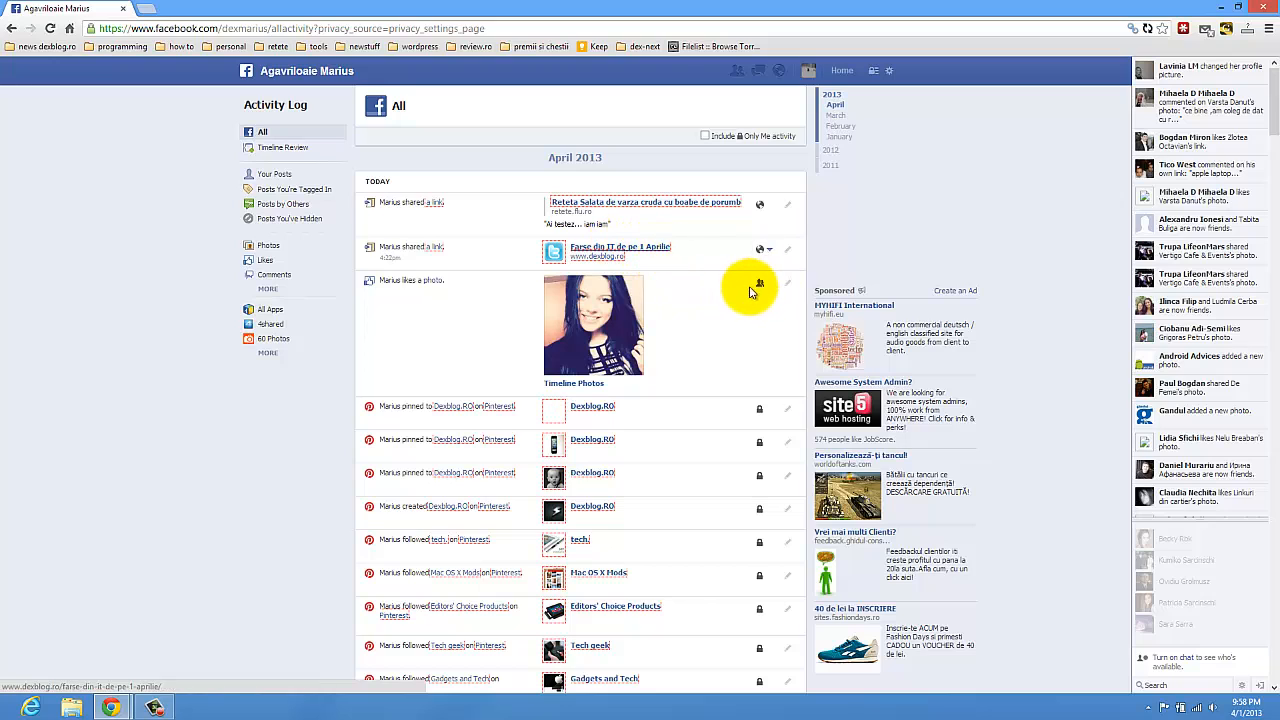
mouse_move(750, 330)
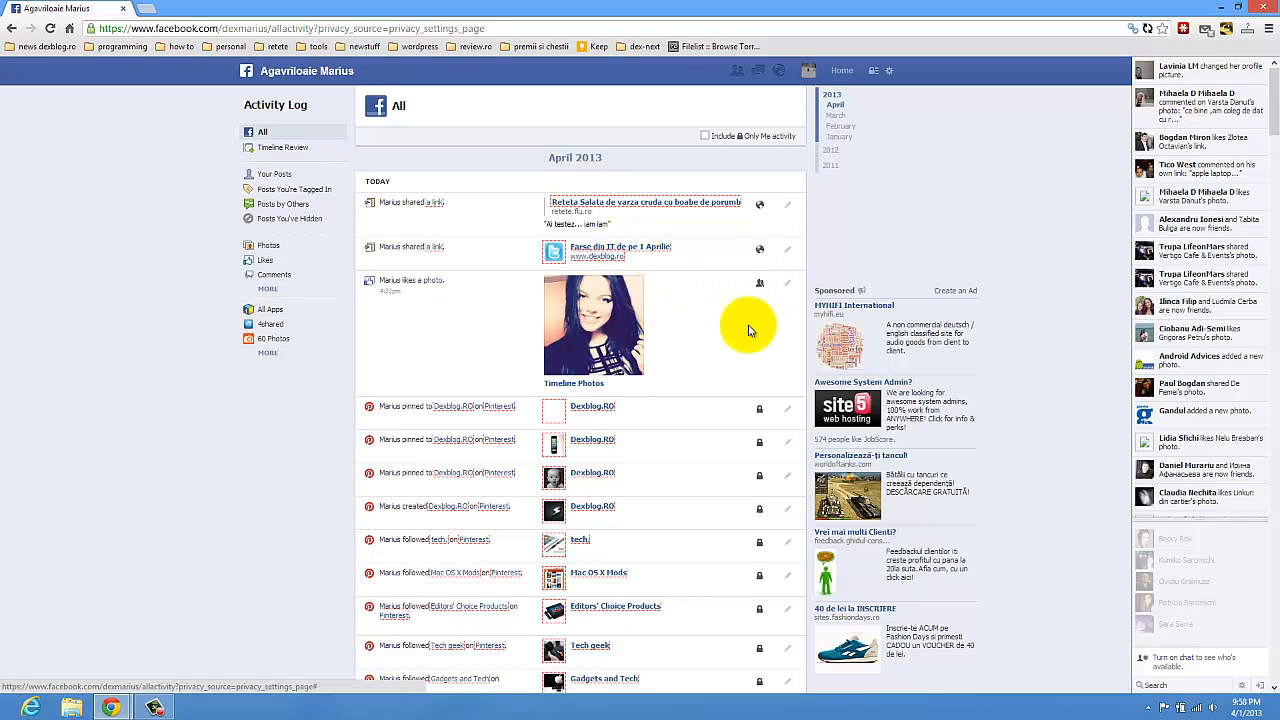
scroll(down, 3)
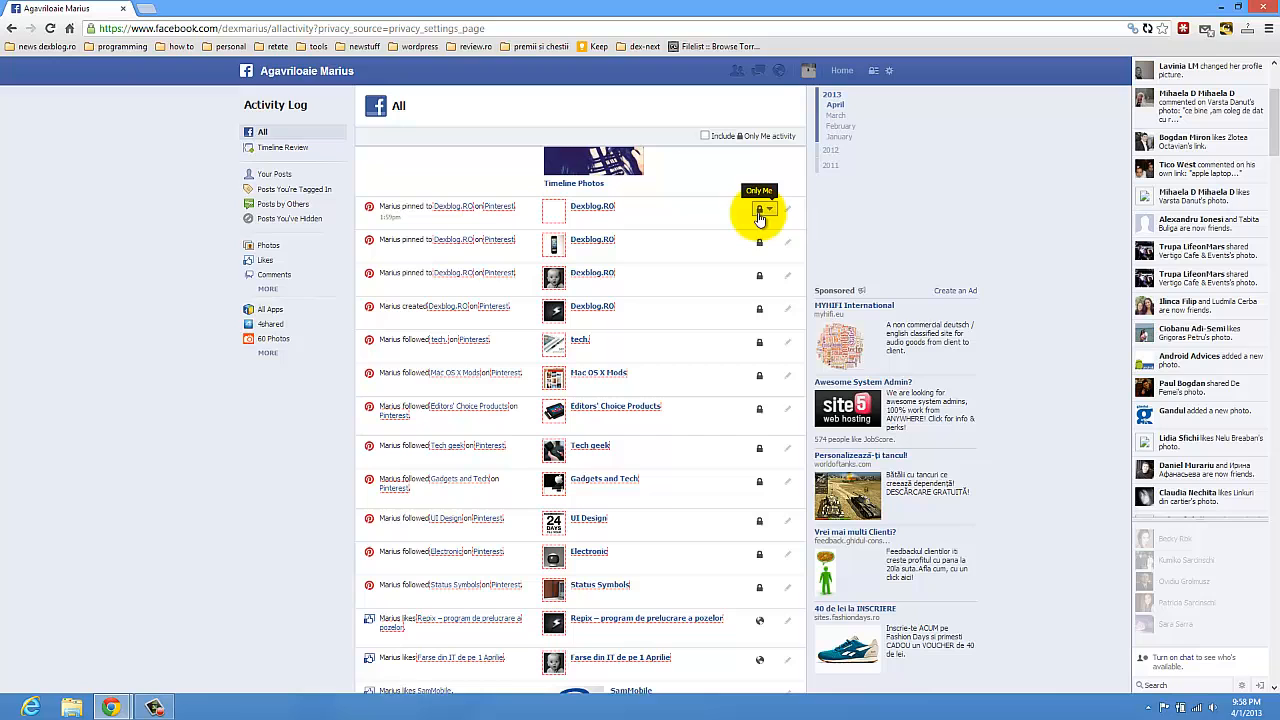
scroll(down, 3)
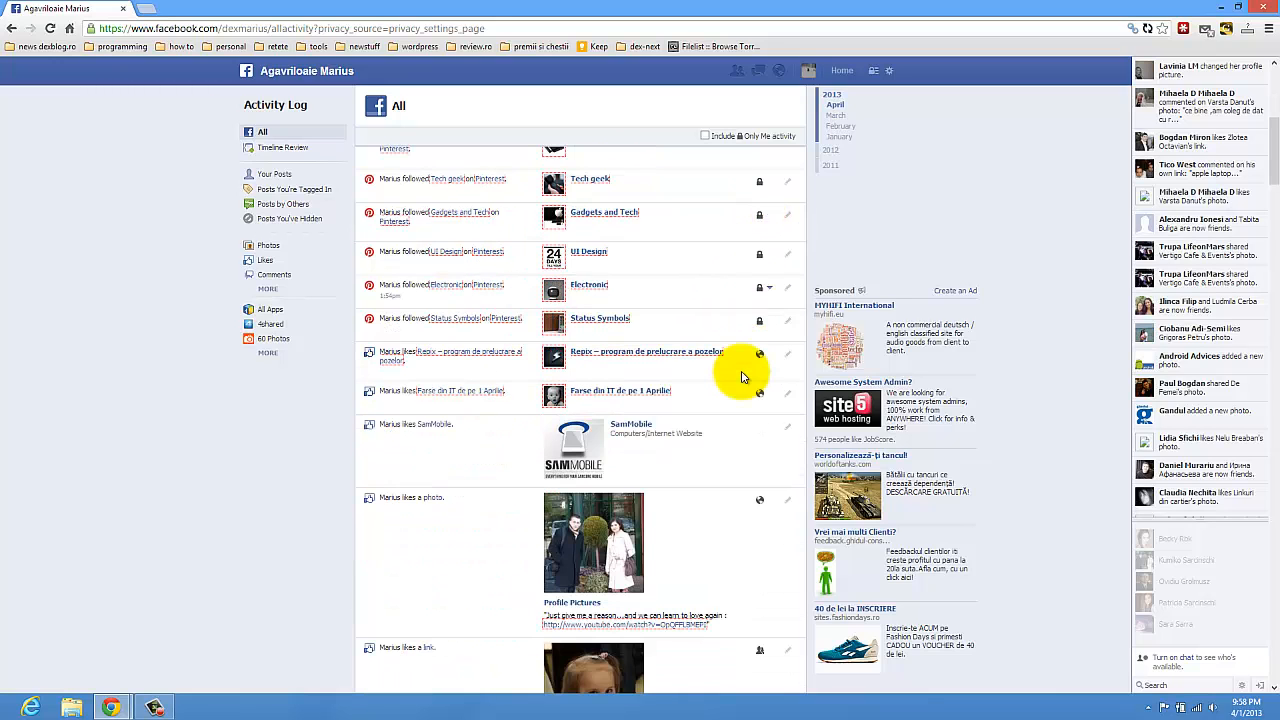
scroll(down, 3)
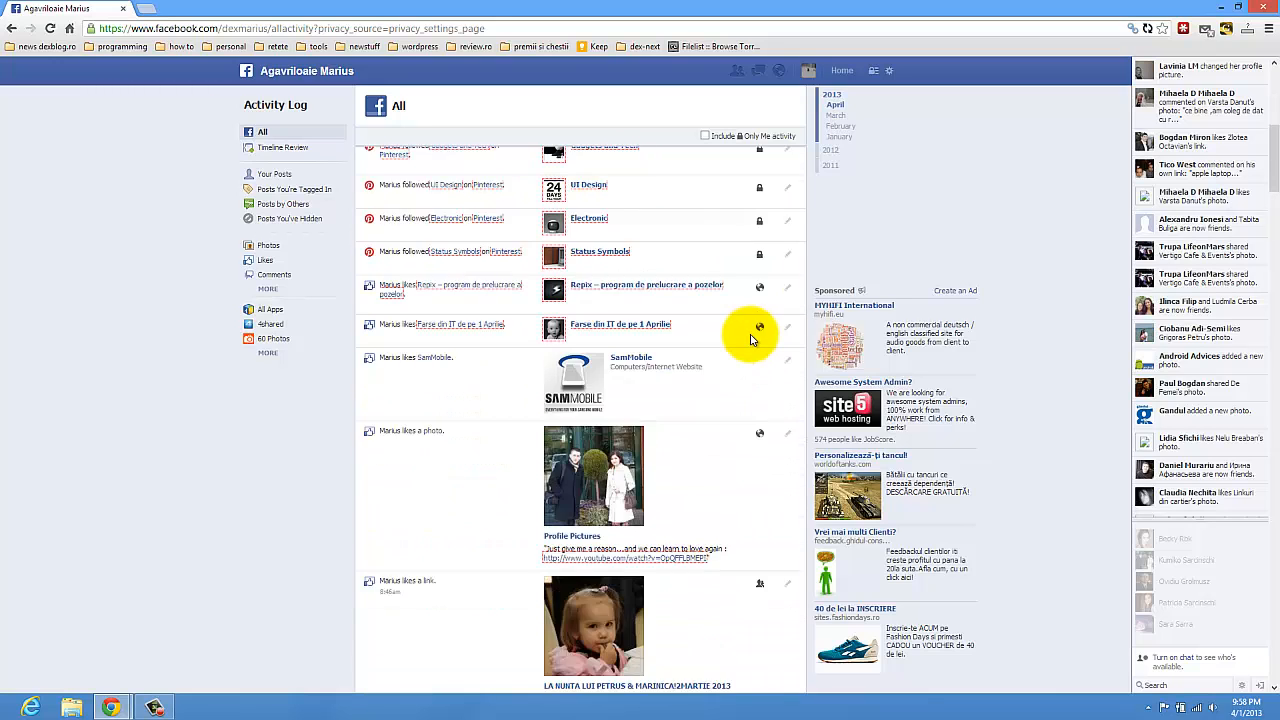
scroll(up, 3)
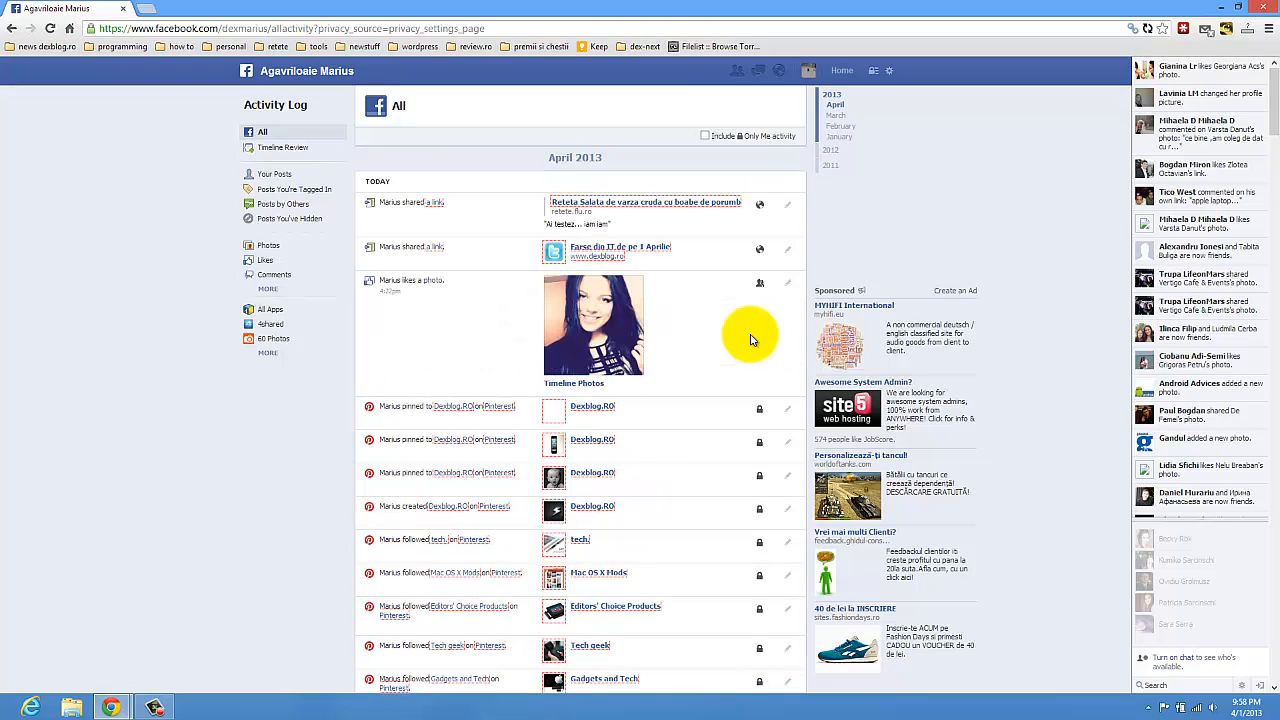
mouse_move(744, 364)
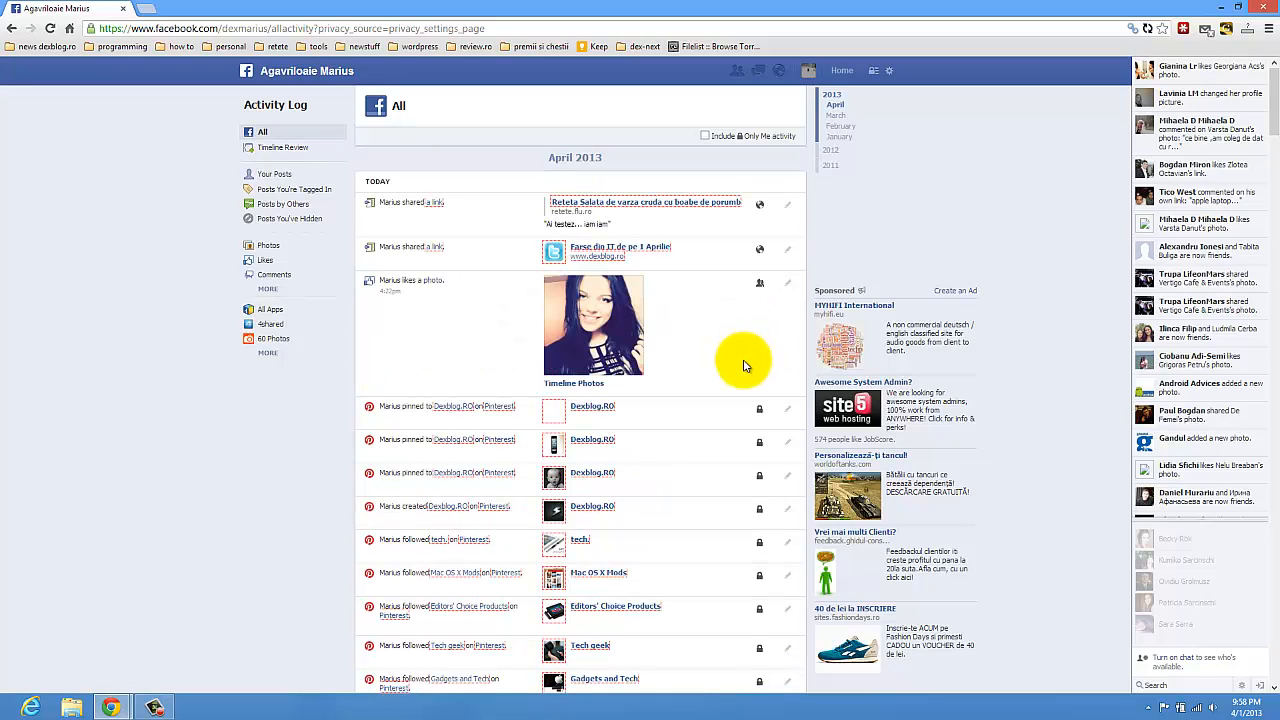
mouse_move(764, 250)
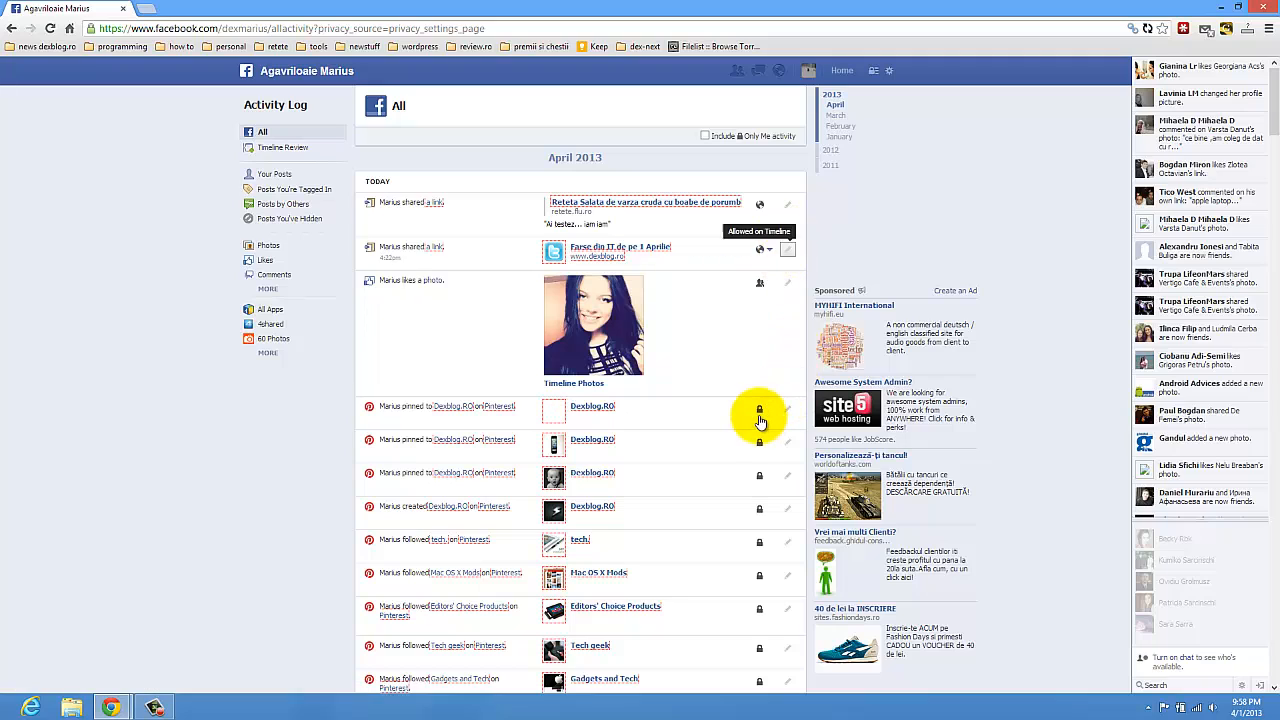
- Show the Public/Friends/Only Me audience menu for the first Pinterest pin post
click(764, 408)
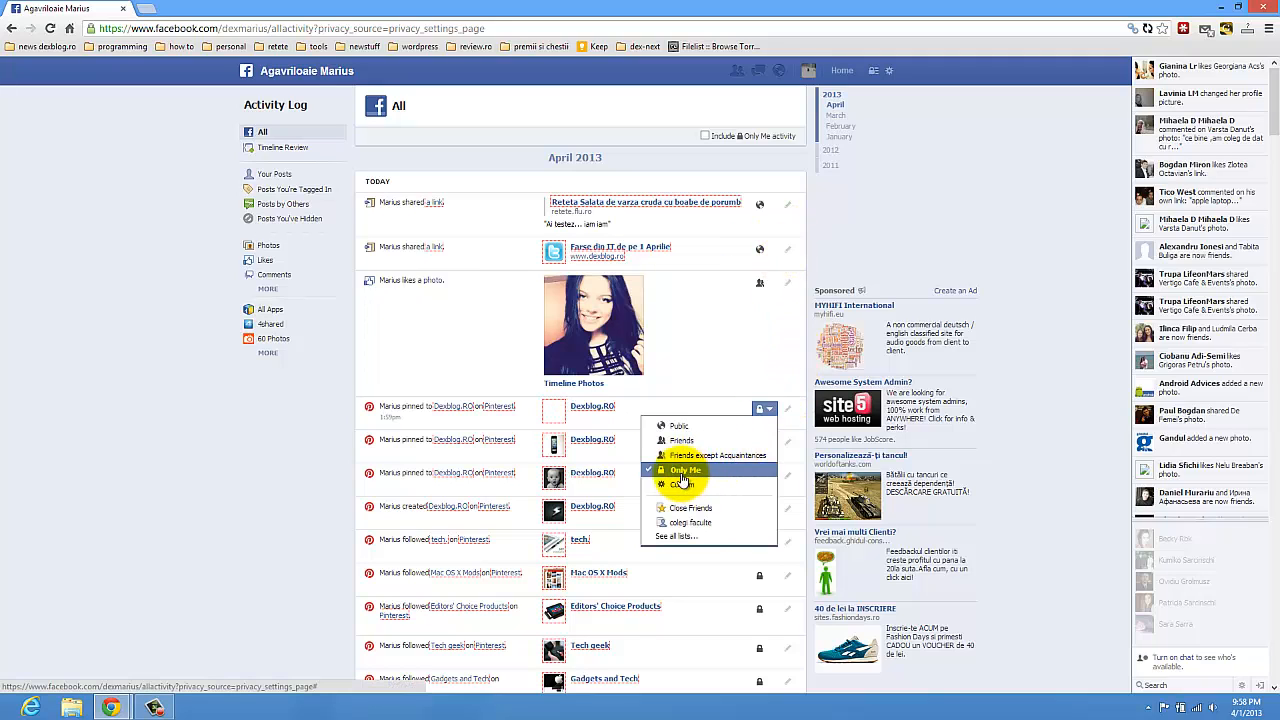
mouse_move(684, 484)
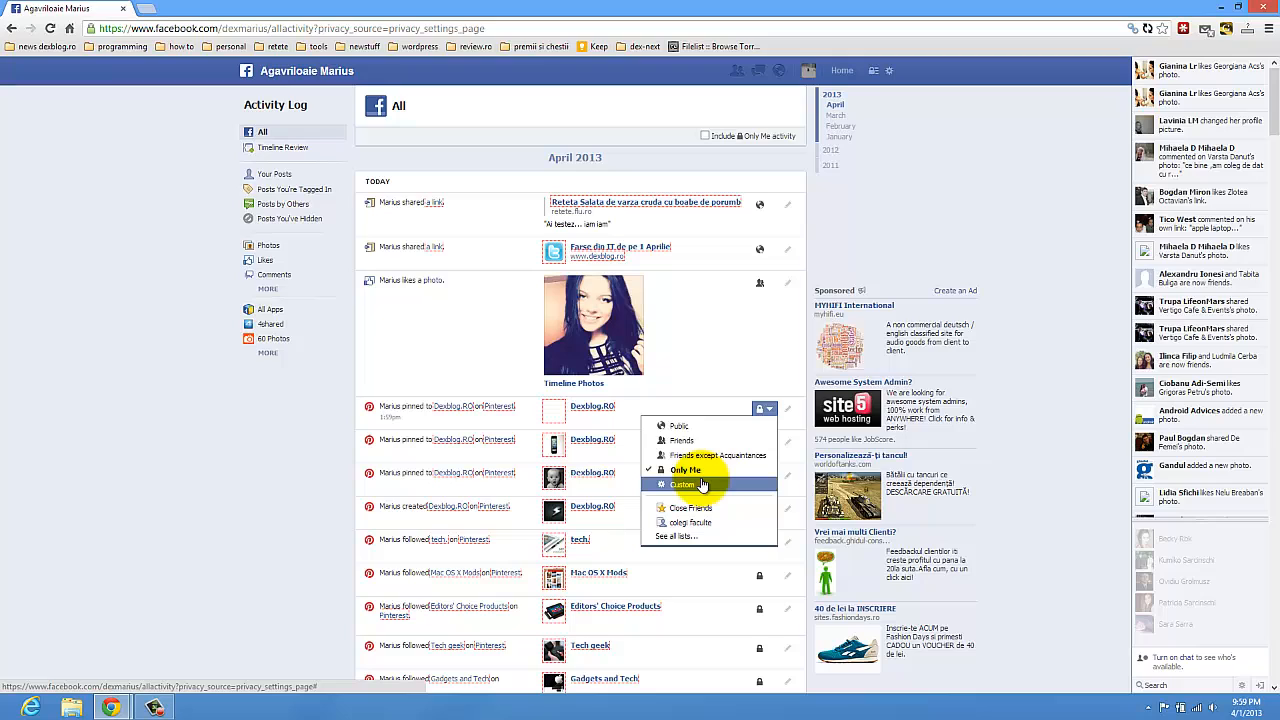
mouse_move(700, 442)
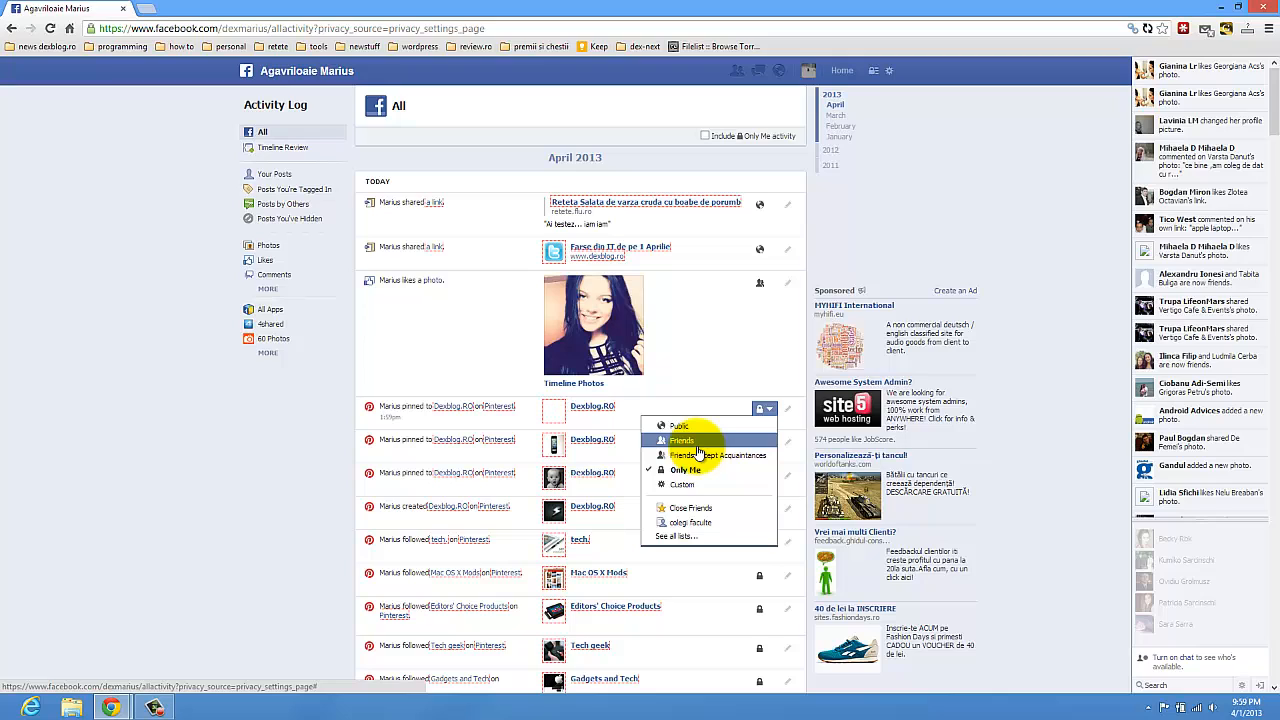
mouse_move(680, 426)
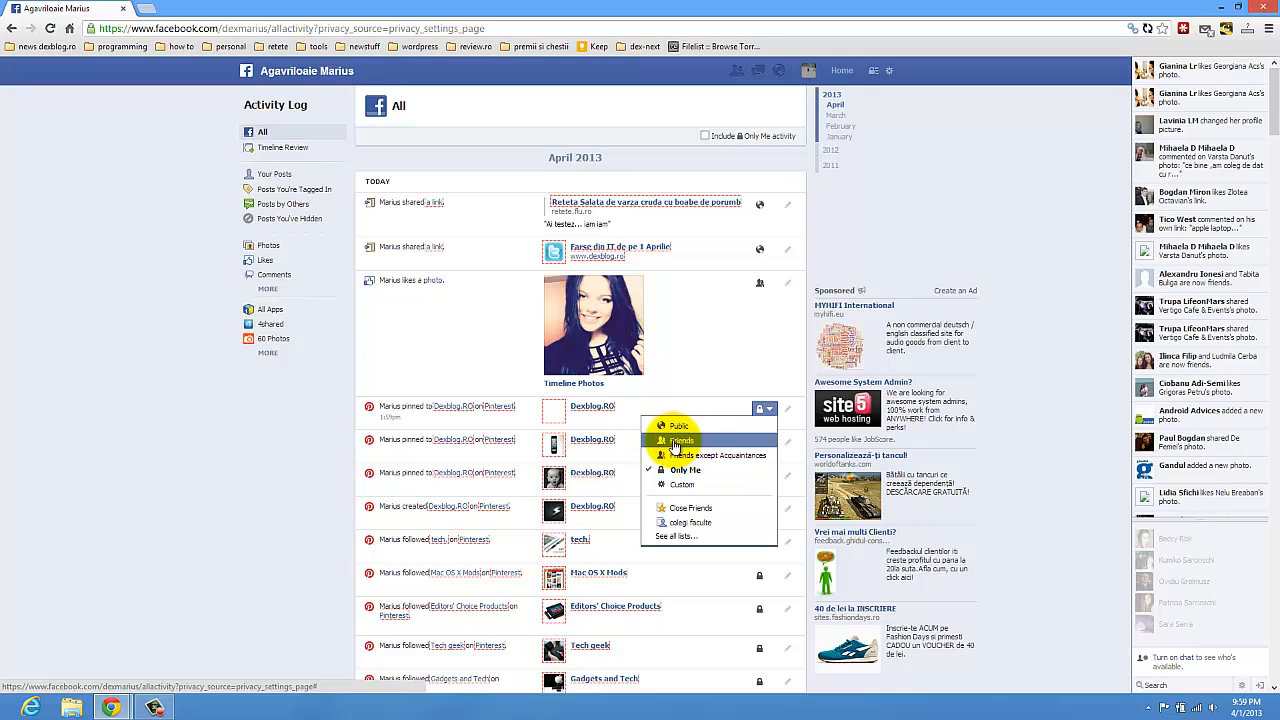